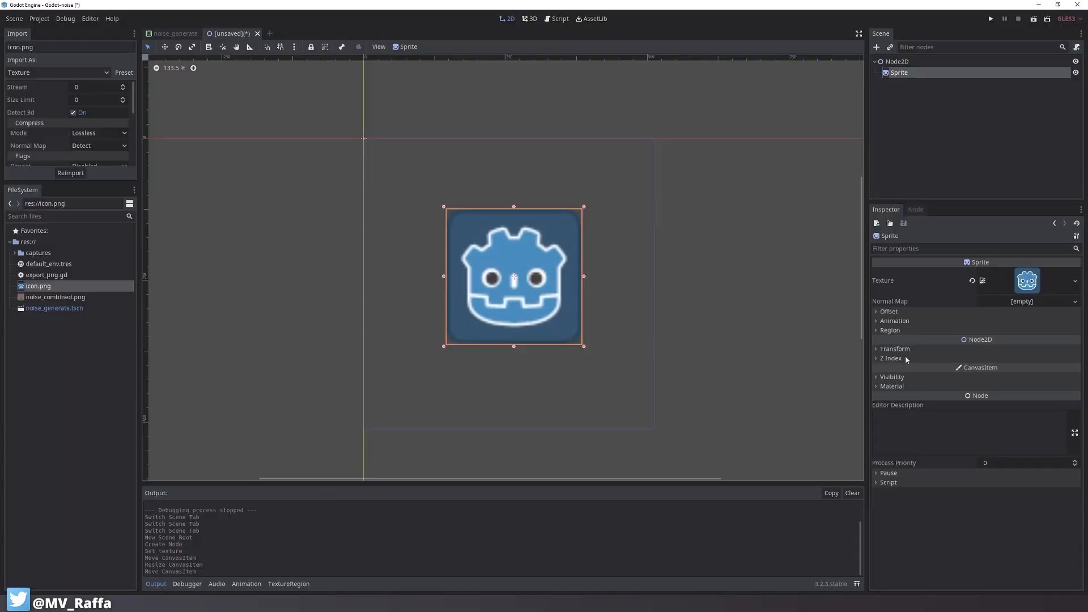
Assign a new ShaderMaterial to the Sprite through its Material slot in the Inspector
click(1043, 397)
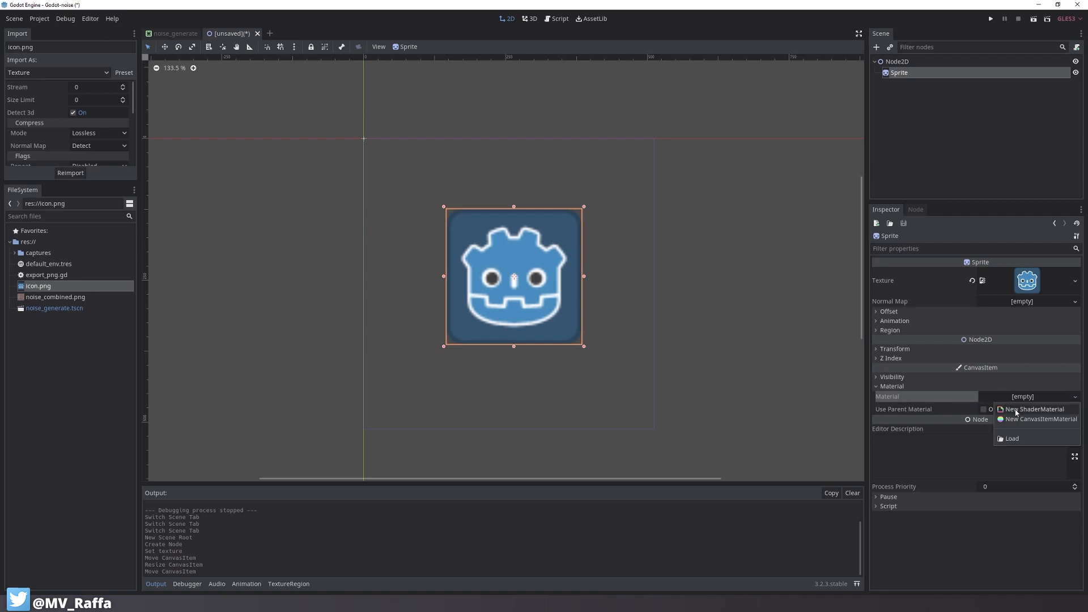
click(1022, 408)
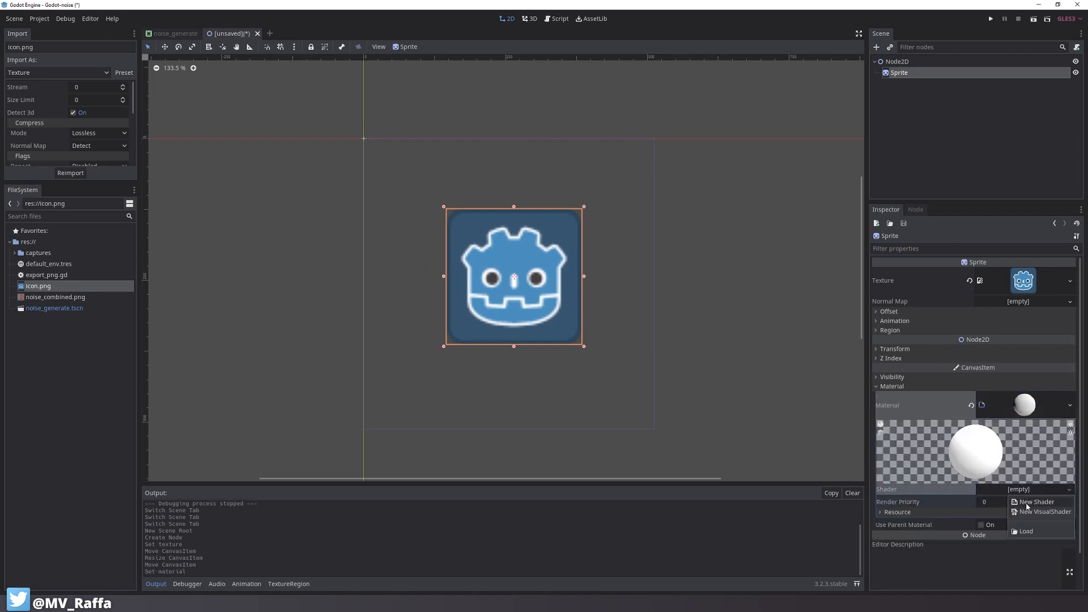
Create a canvas_item shader with a sampler2D noise_img uniform and COLOR = texture(noise_img, UV) in fragment()
click(1036, 501)
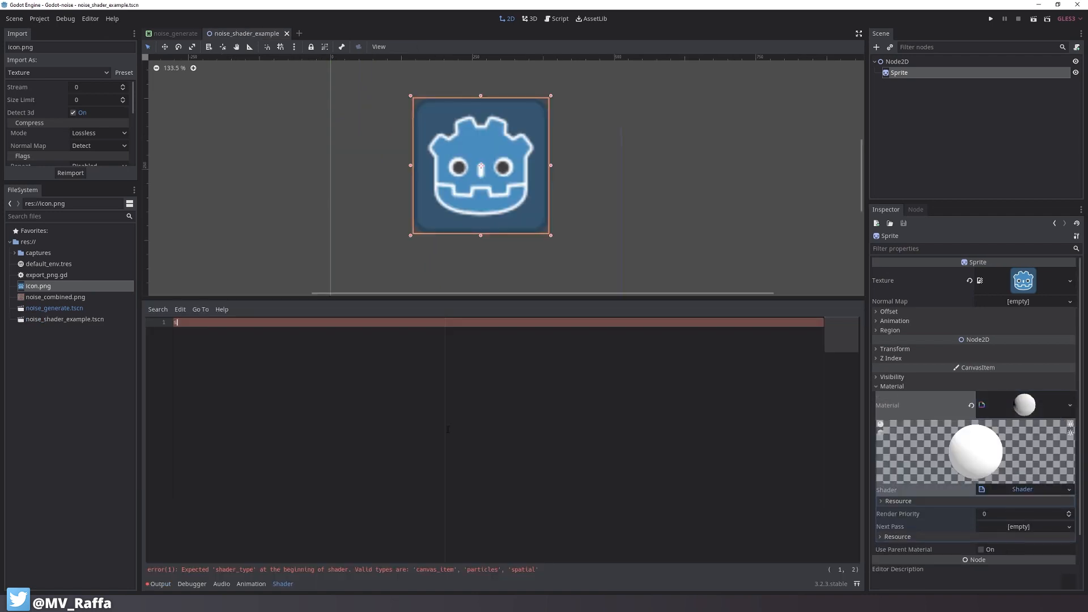
text(shader_type)
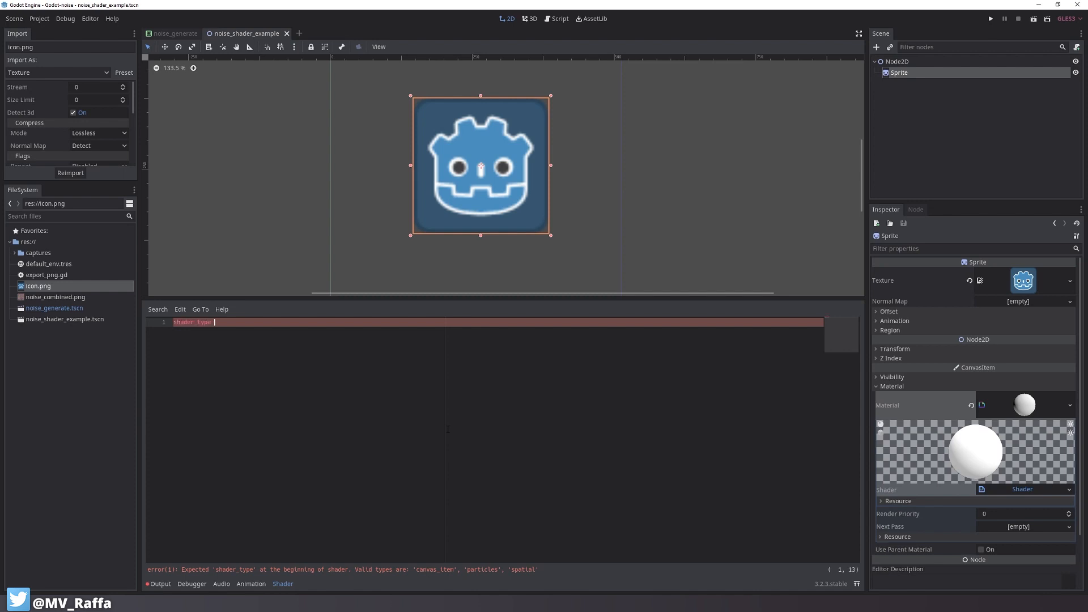
text(canvas_item;)
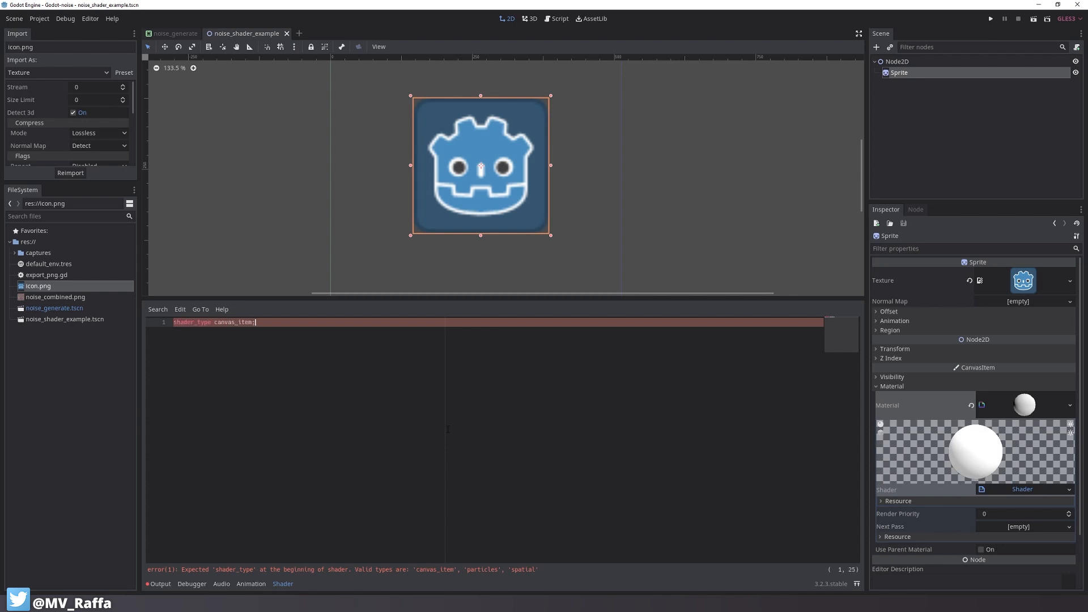
key(Enter)
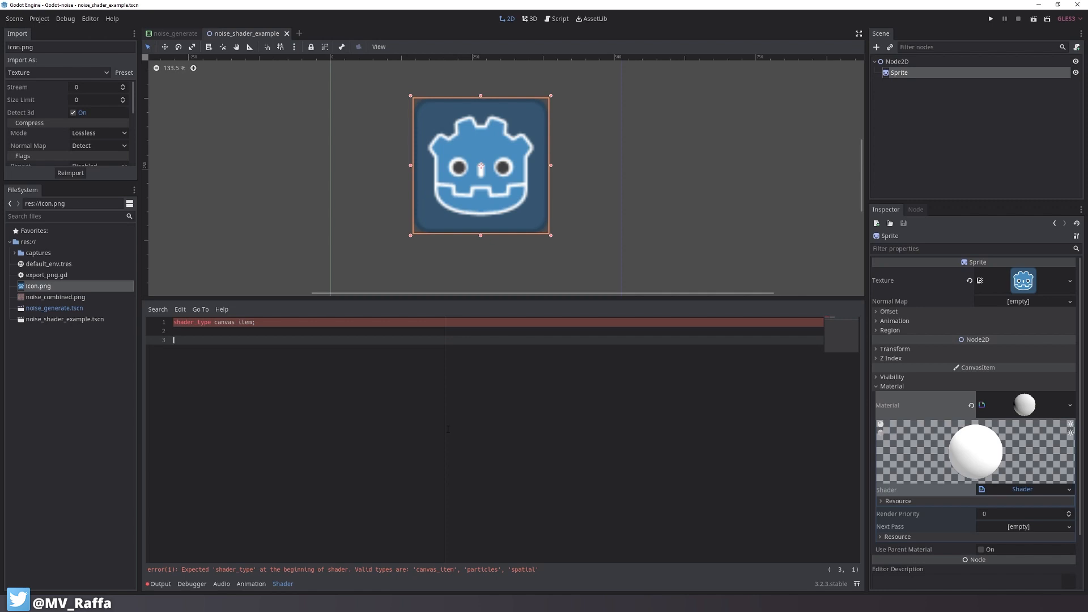
text(uniform)
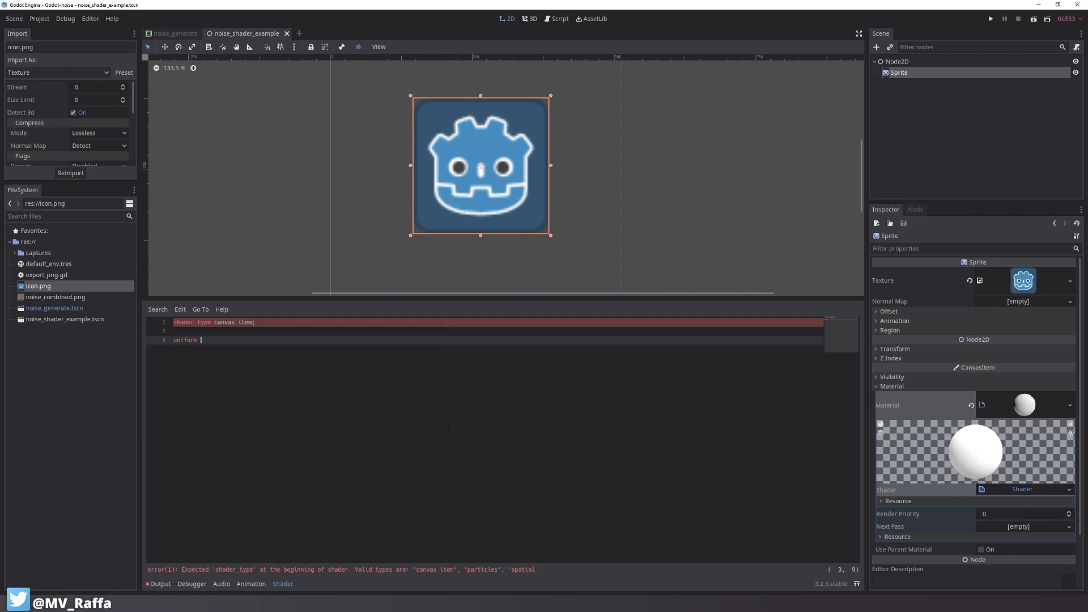
text(sampler2D)
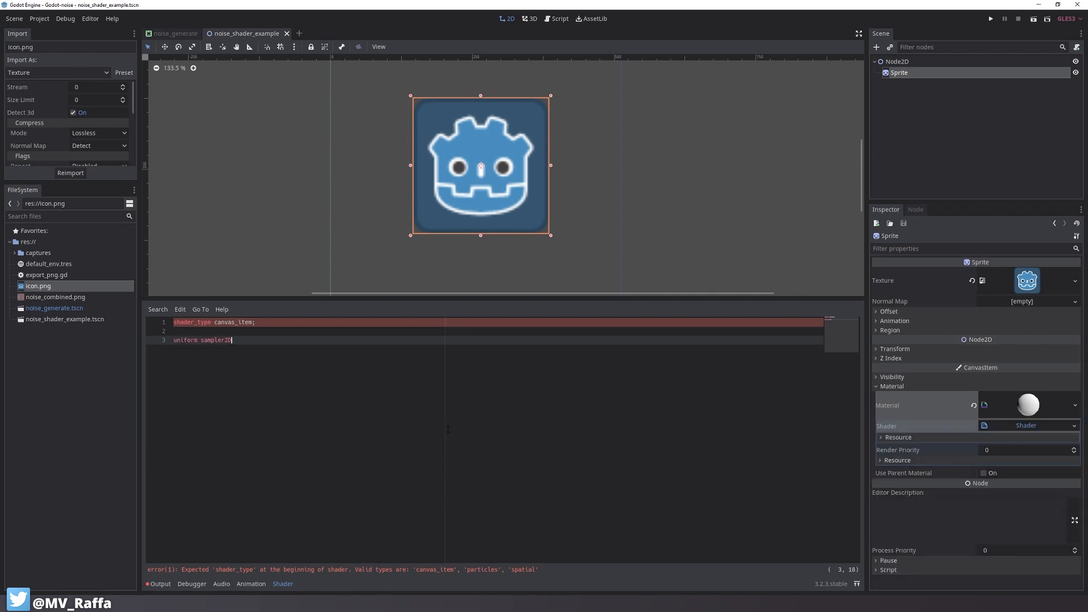
text(noise_img;)
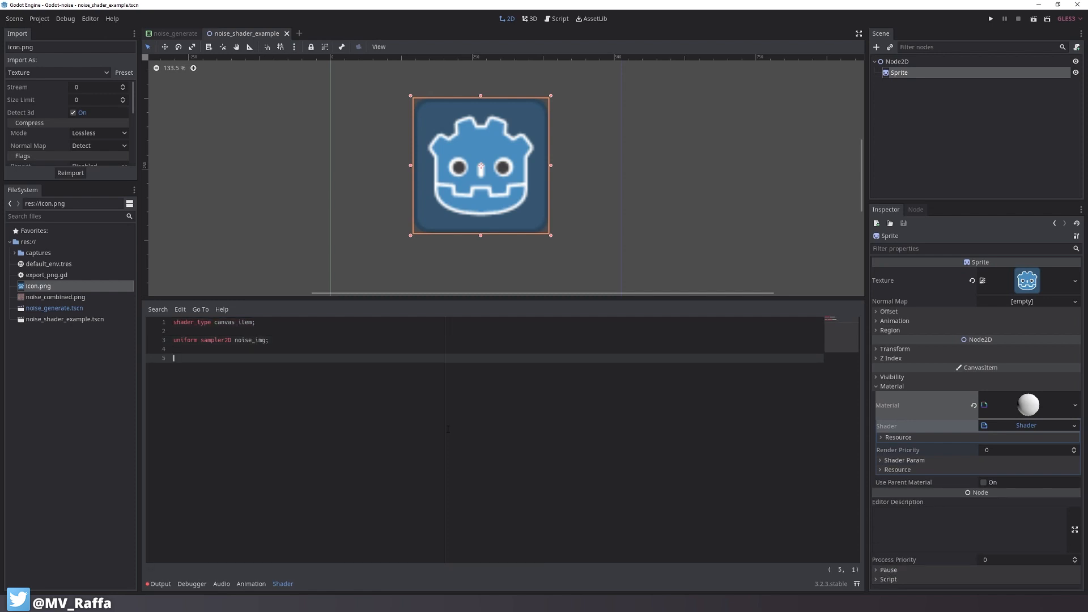
text(void fragment(){)
text(COLOR = texture()
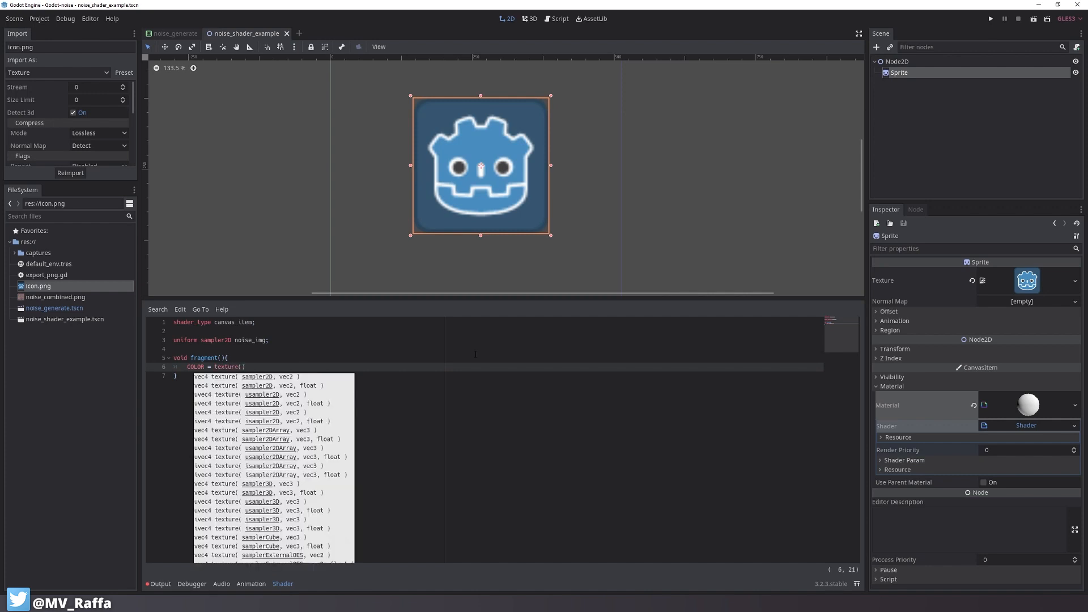
text(noise_img, UV)
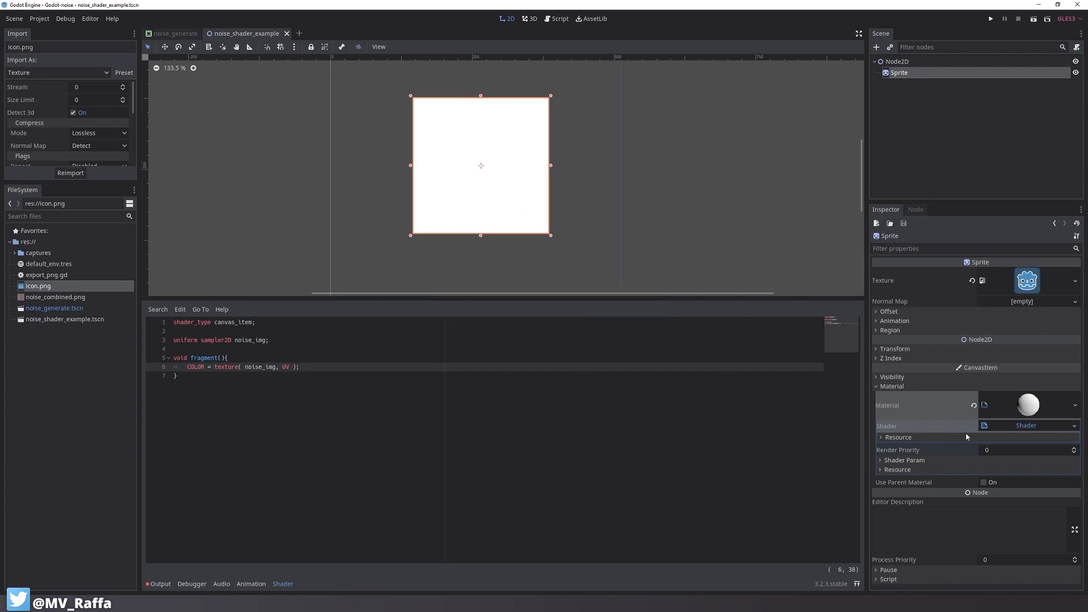
Load noise_combined.png into the Noise Img parameter and assign only COLOR.rgb from the noise sample
click(879, 460)
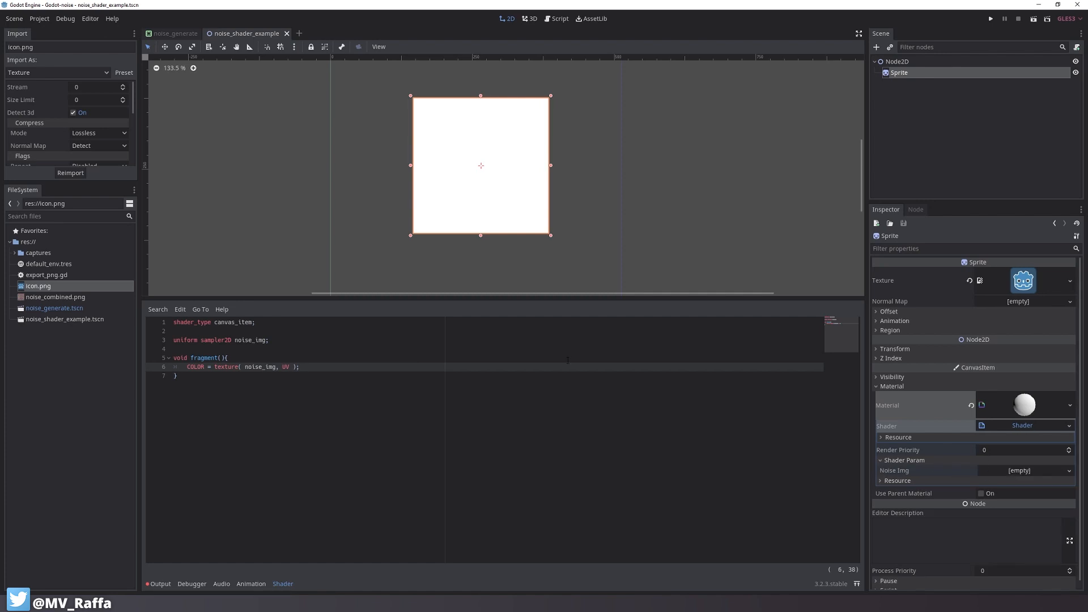
click(55, 297)
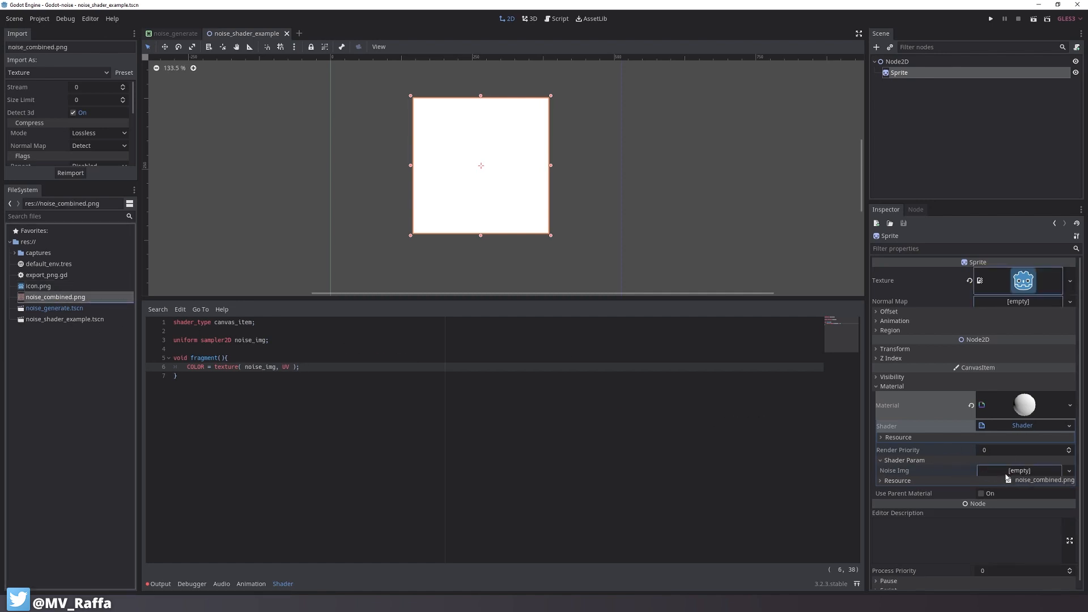
click(1043, 480)
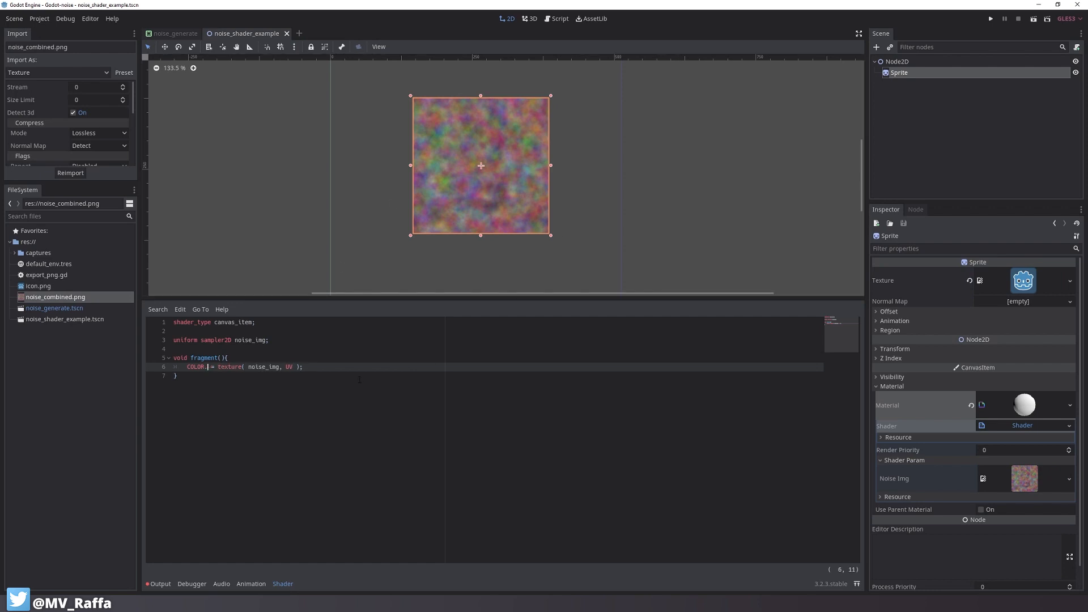
text(rgb)
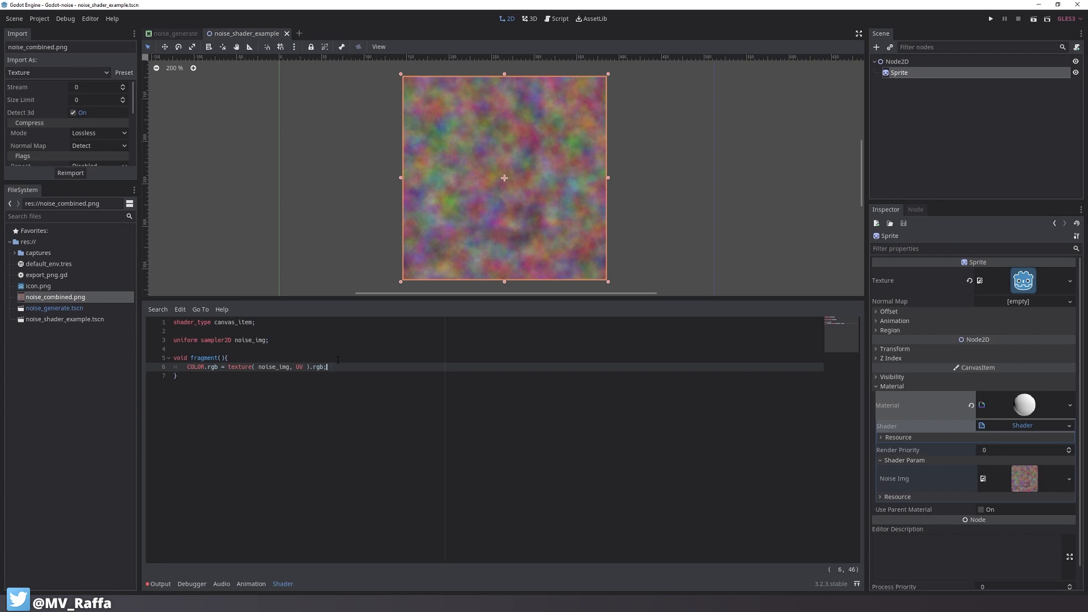
Add COLOR.a = texture(TEXTURE, UV).a so the noise keeps the icon's rounded alpha shape
text(COLOR.)
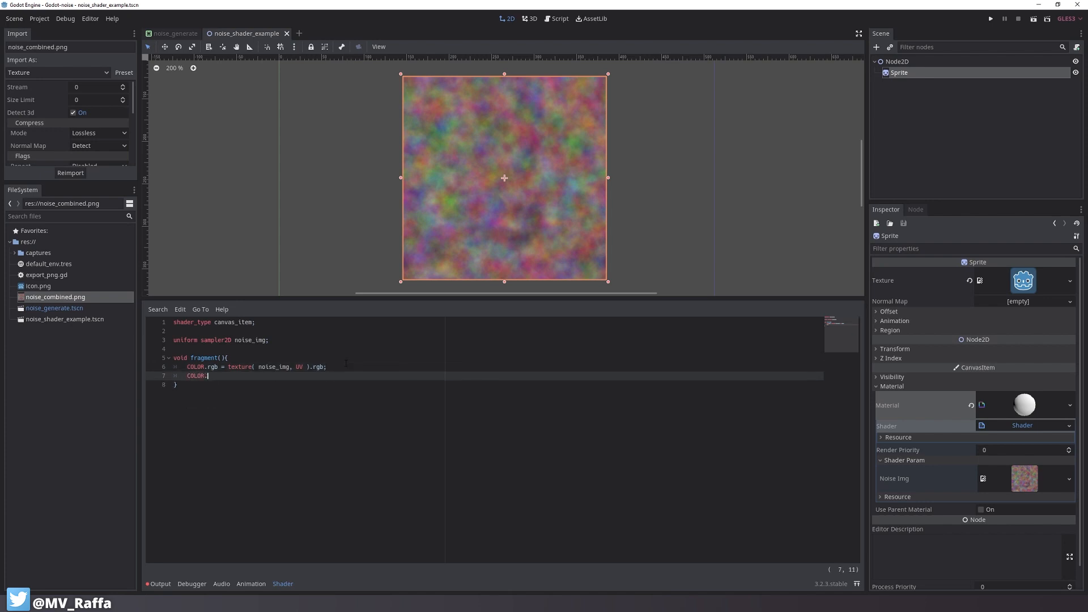
text(.a =)
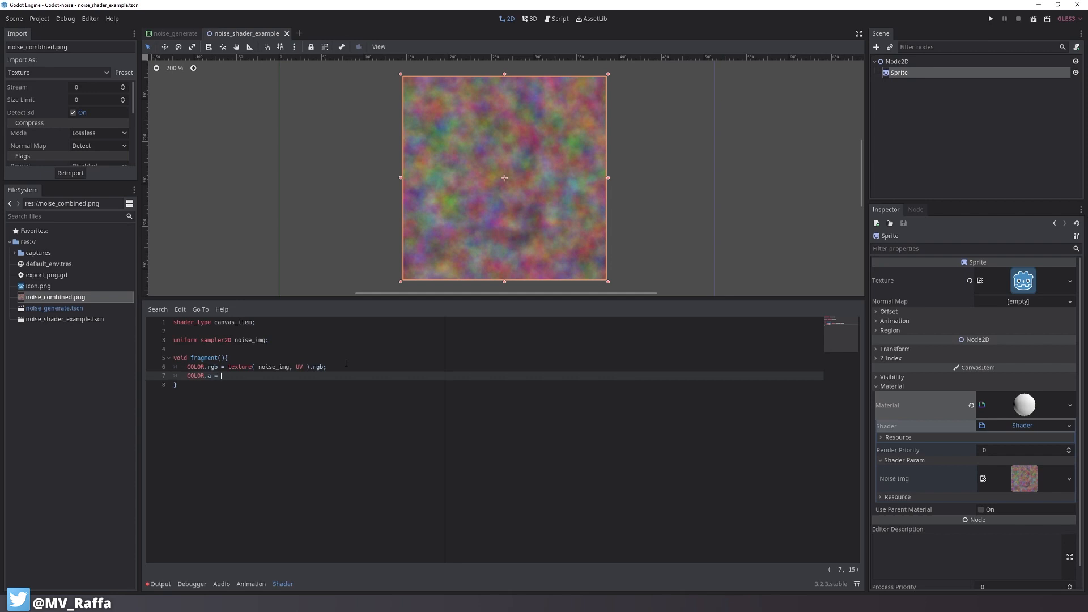
text(texture()
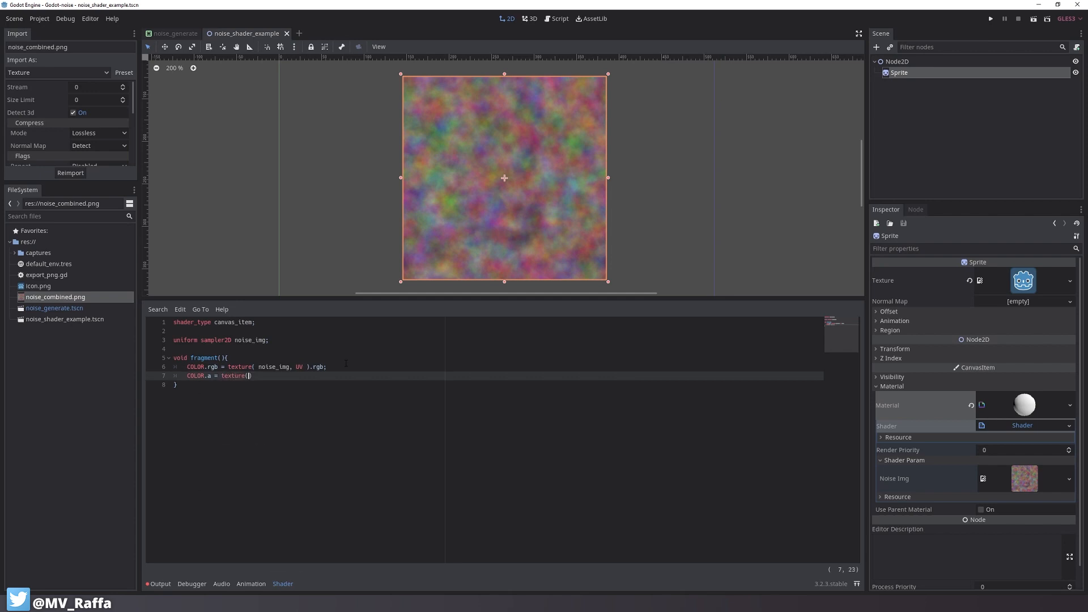
text(TEXTURE)
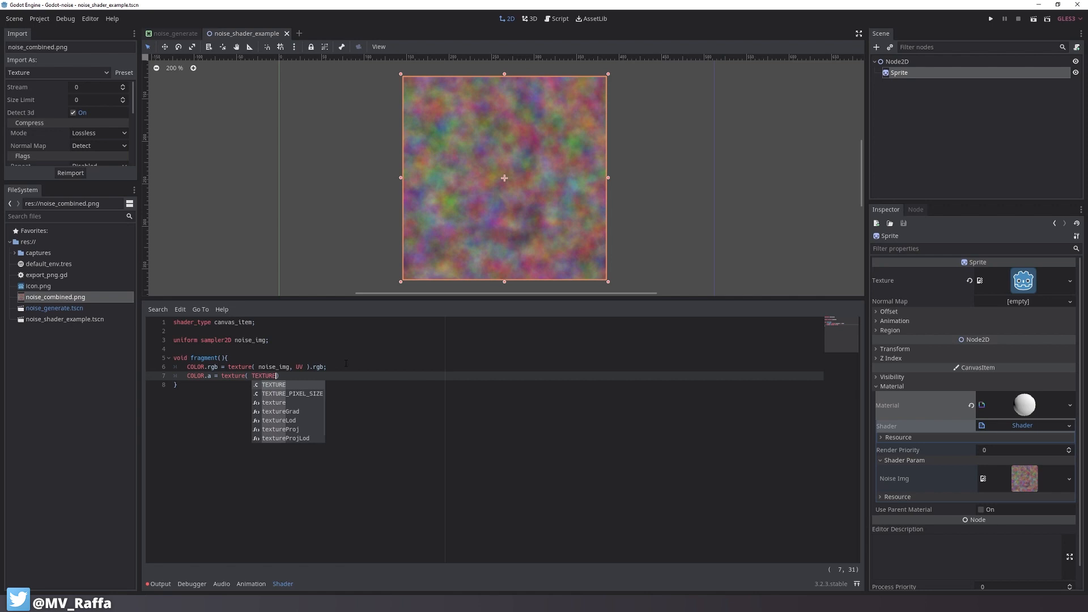
text(, UV)
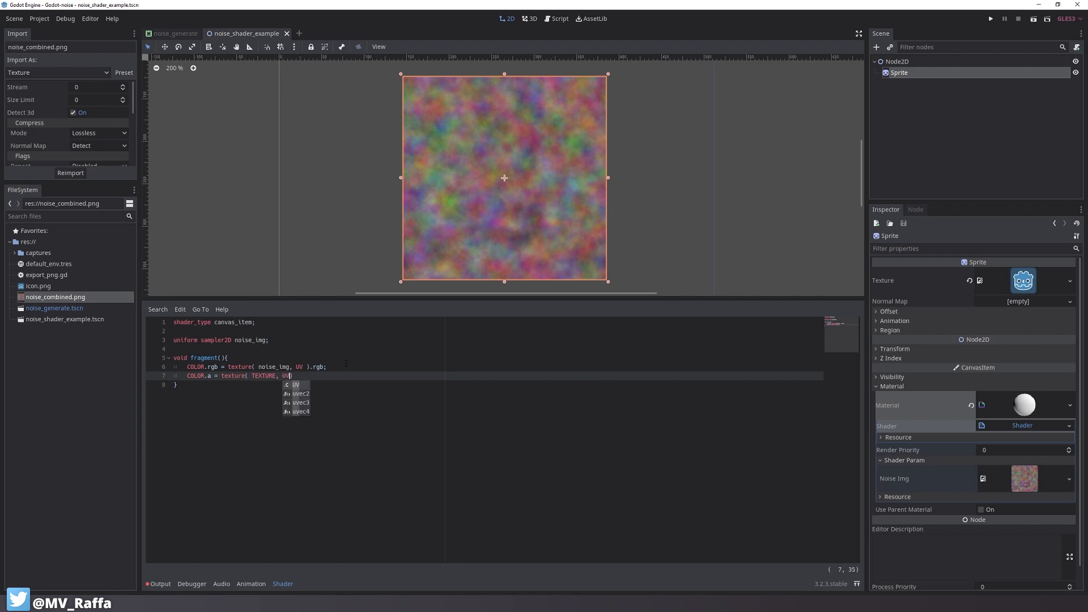
text().a;)
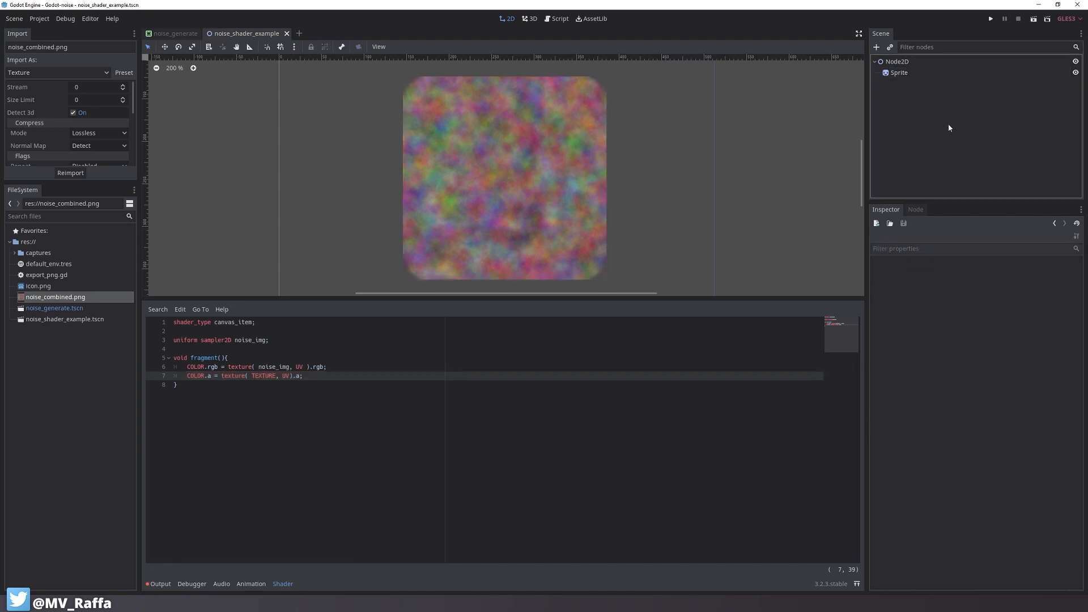
mouse_move(60, 329)
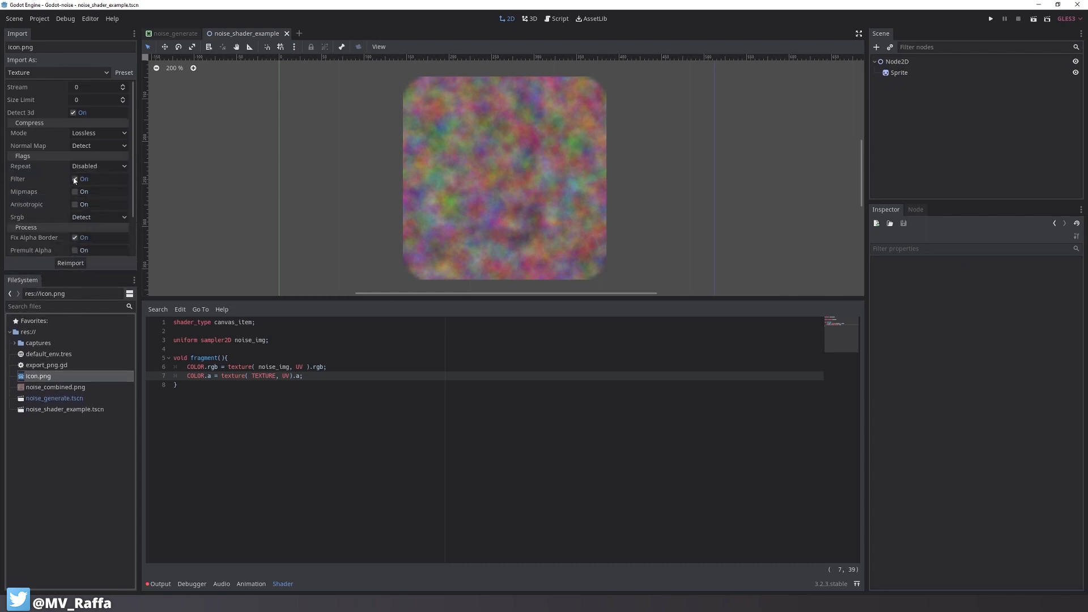
Build vec2 uv = vec2(UV.x + TIME, UV.y) and sample noise_img with it for COLOR.rgb
click(899, 72)
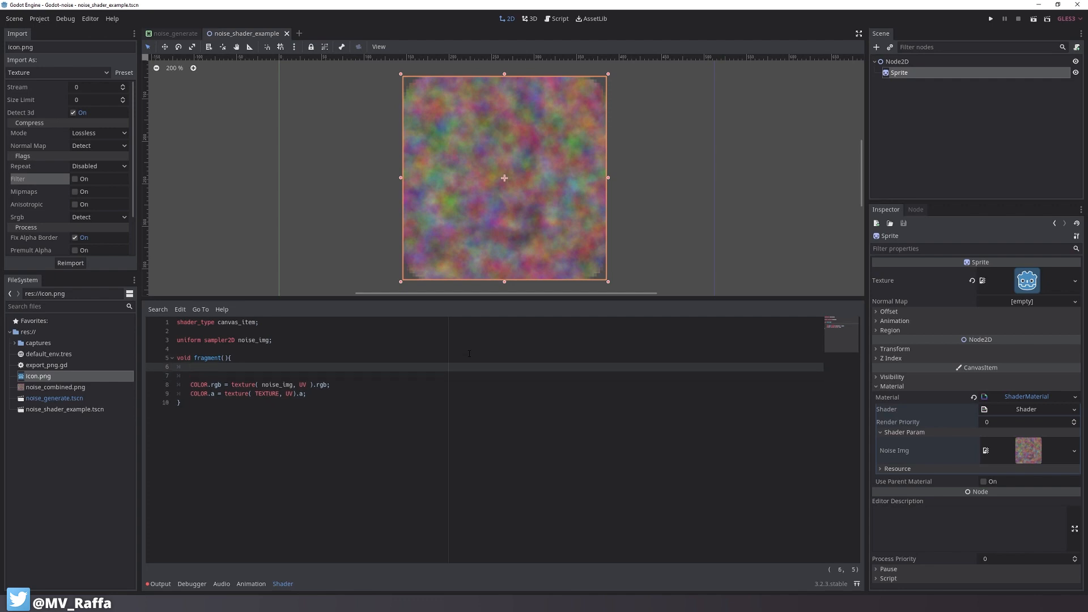
text(vec2 uv)
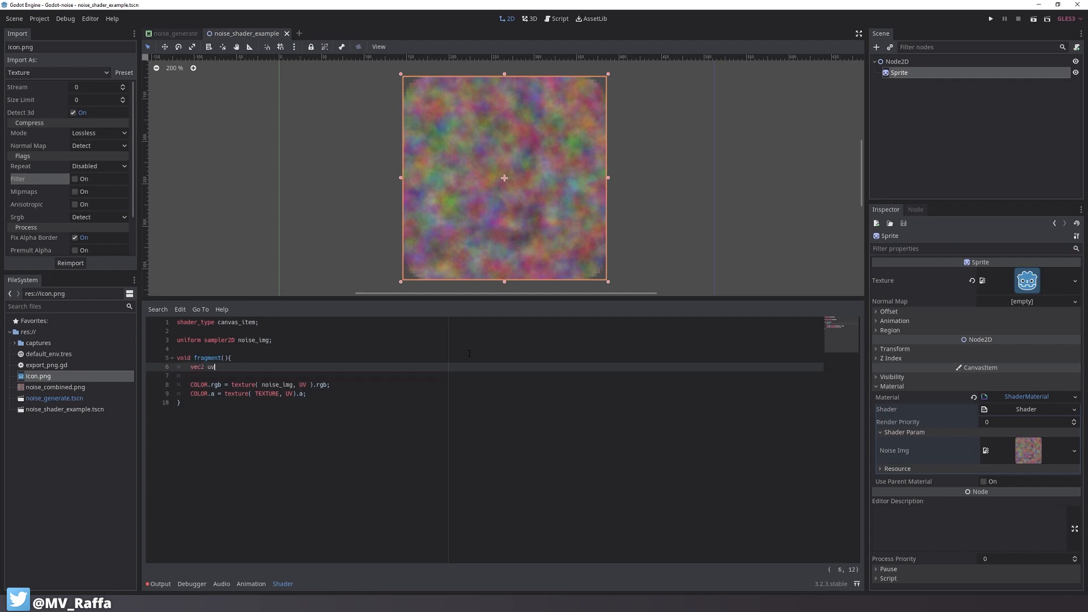
text(= te)
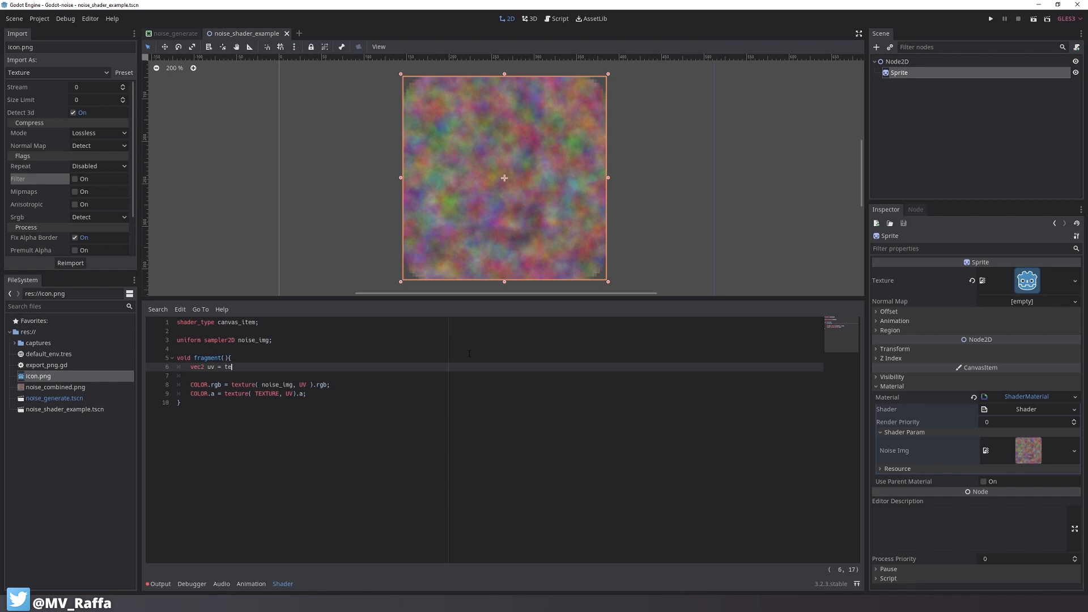
text(vec2()
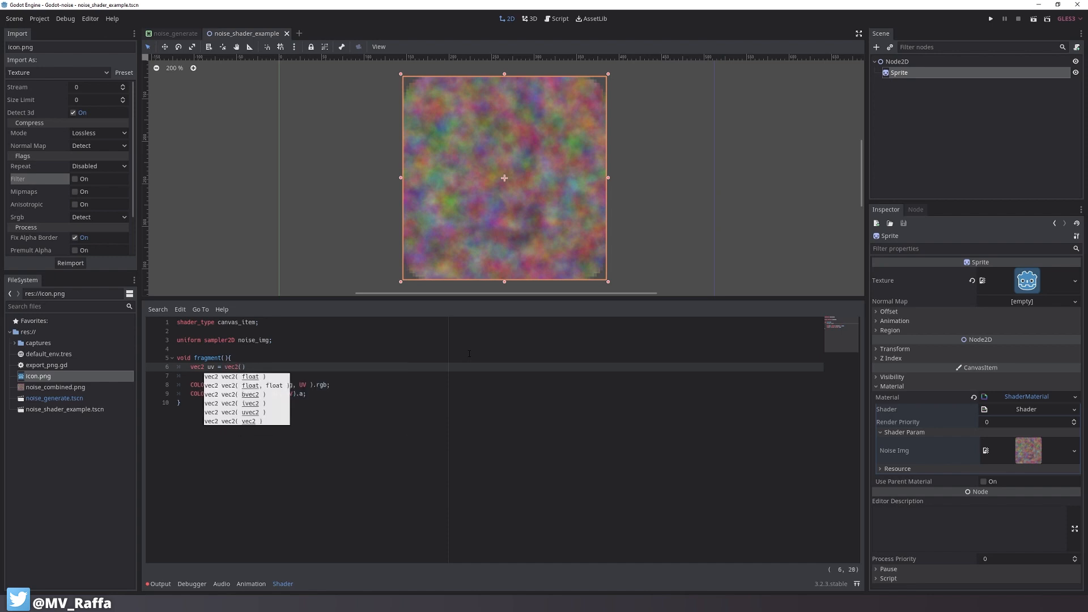
text(UV.x)
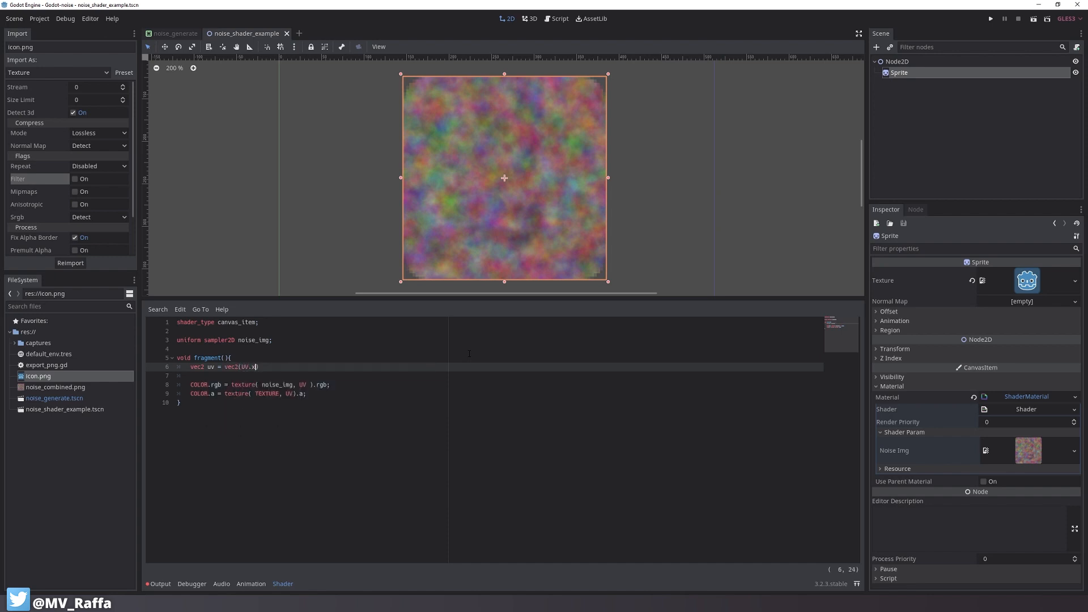
text(, UV.)
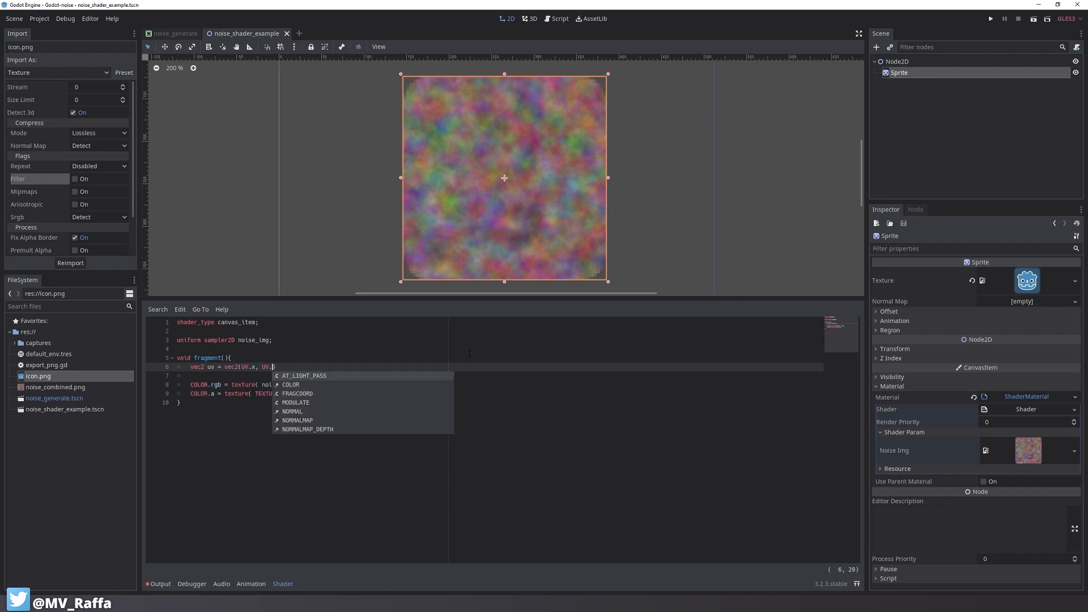
text(y);)
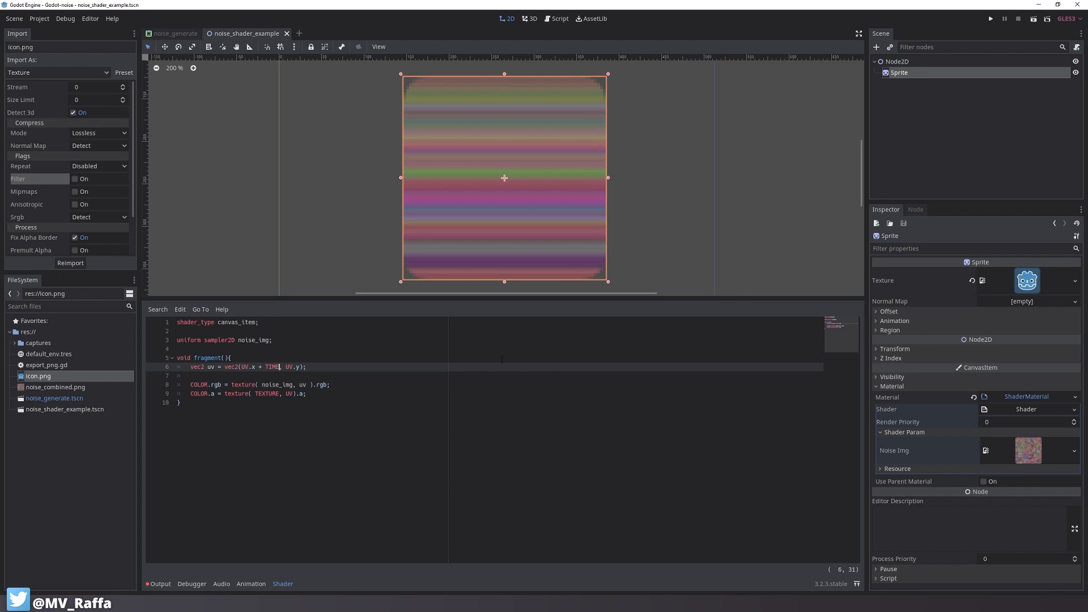
mouse_move(40, 395)
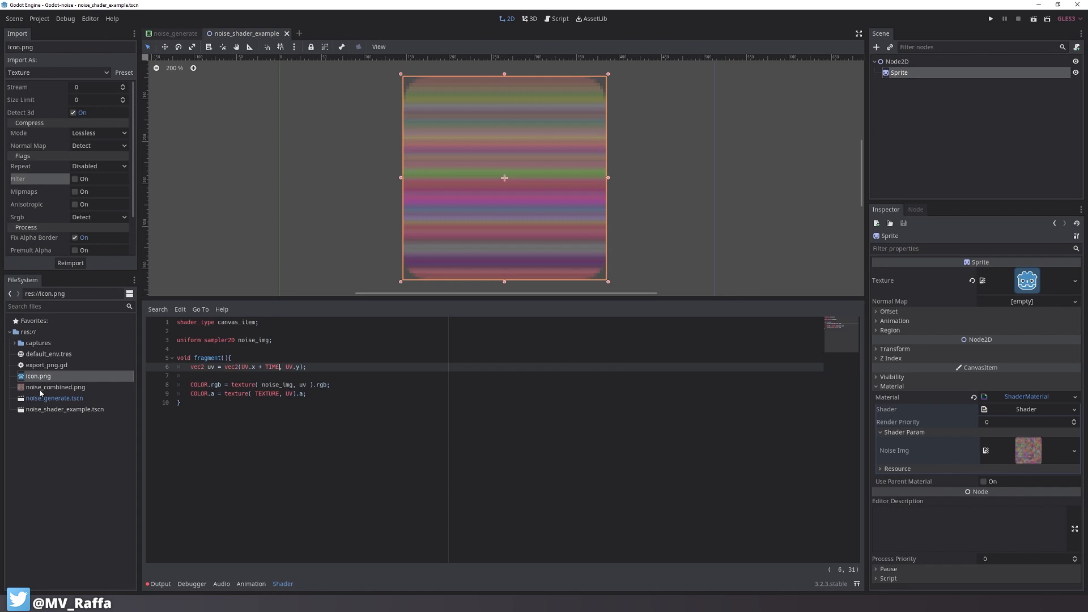
Enable Repeat on noise_combined.png's import settings and reimport it
click(54, 387)
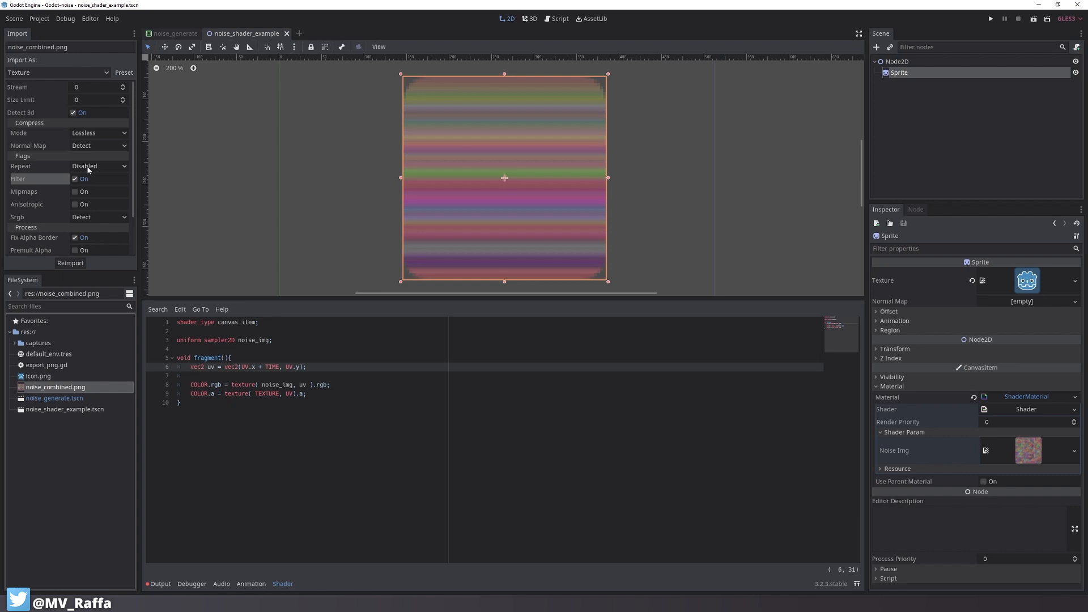
click(71, 262)
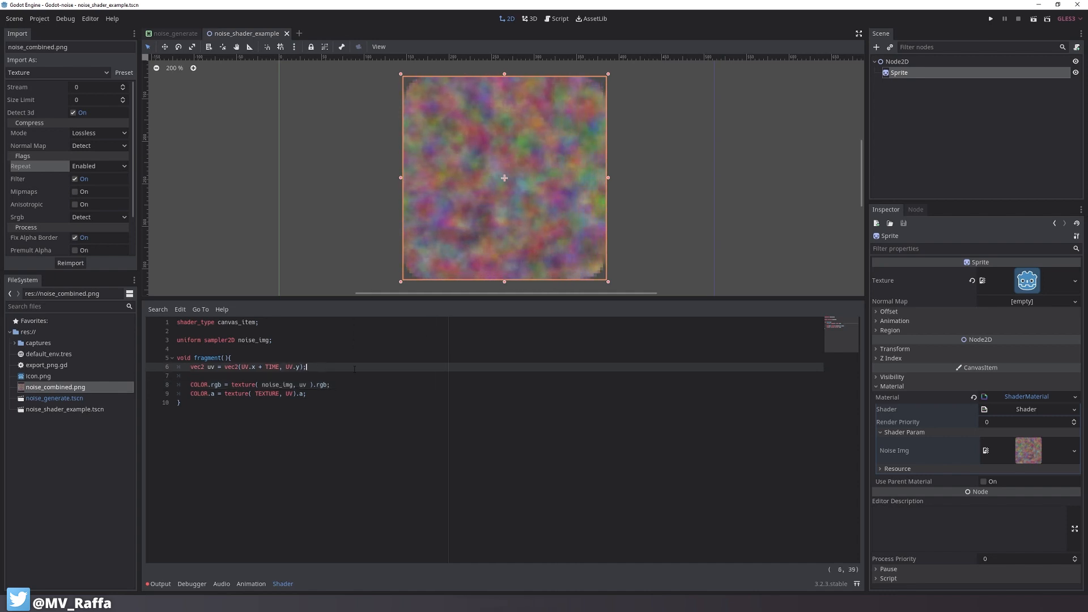
Declare vec3 new_color = vec3(noise_r, noise_g, noise_b) in the fragment function
key(Enter)
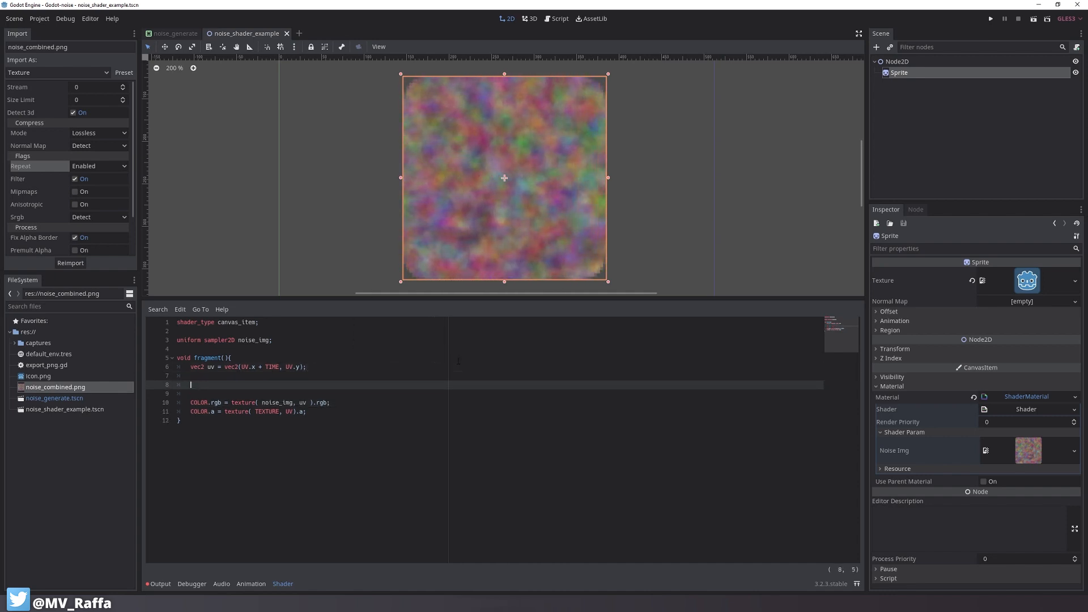
text(vec3)
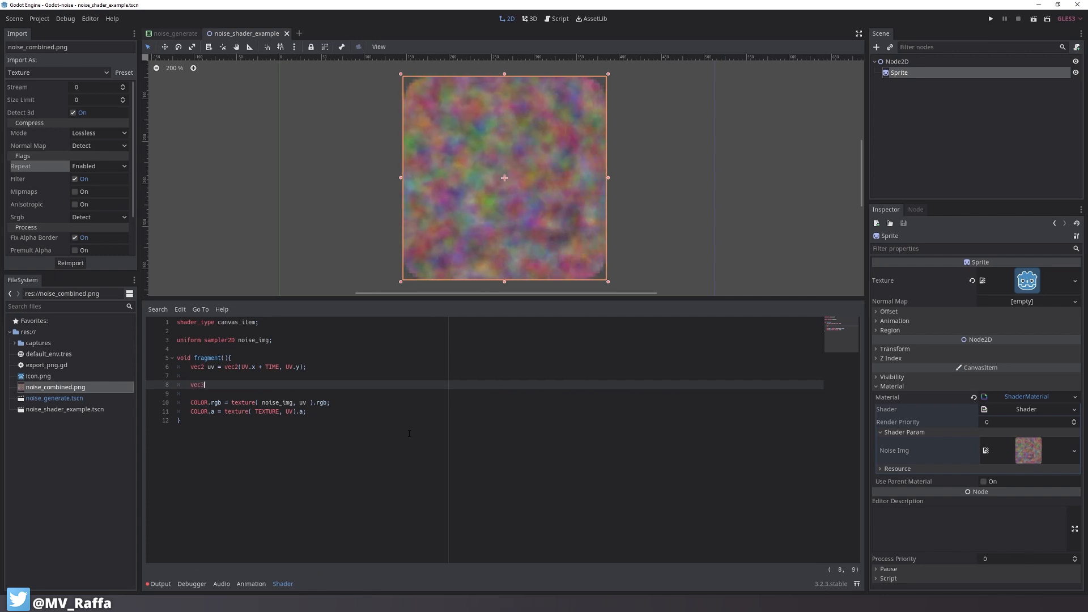
text(new_color = vec3)
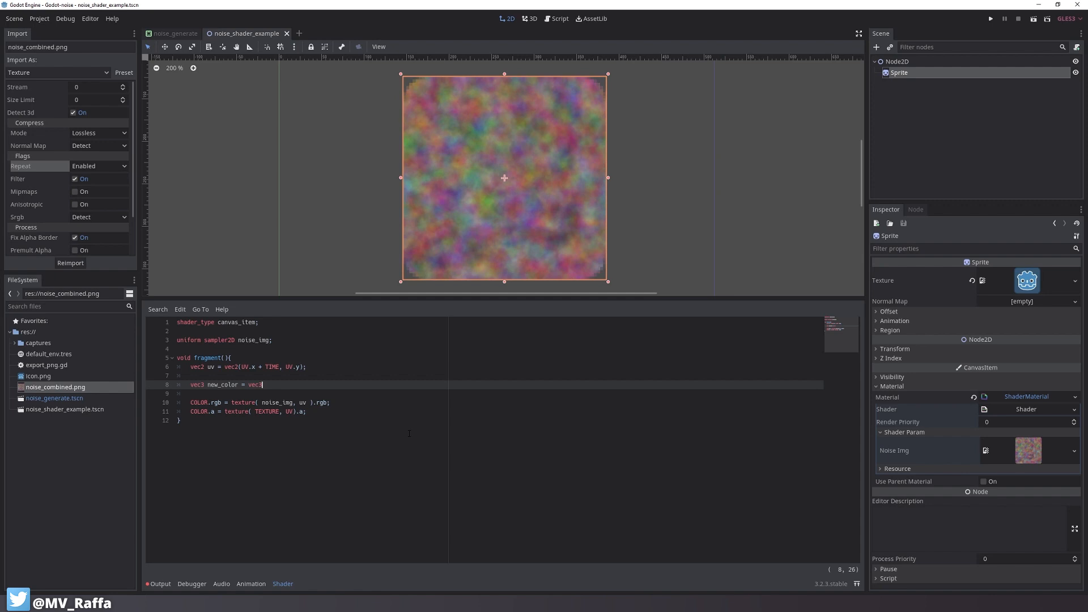
text(()
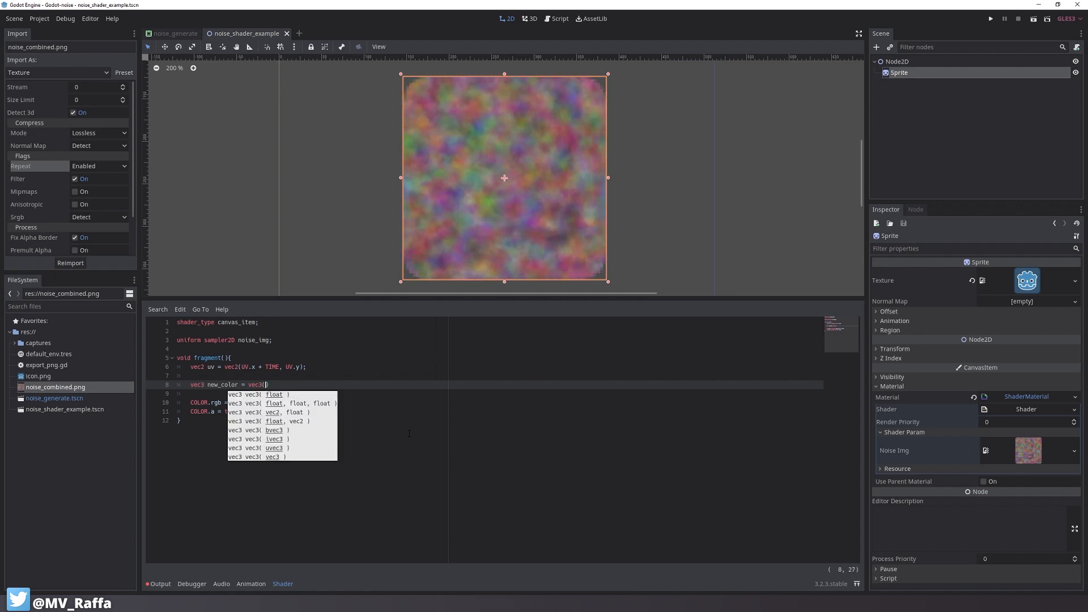
text(noise_r,)
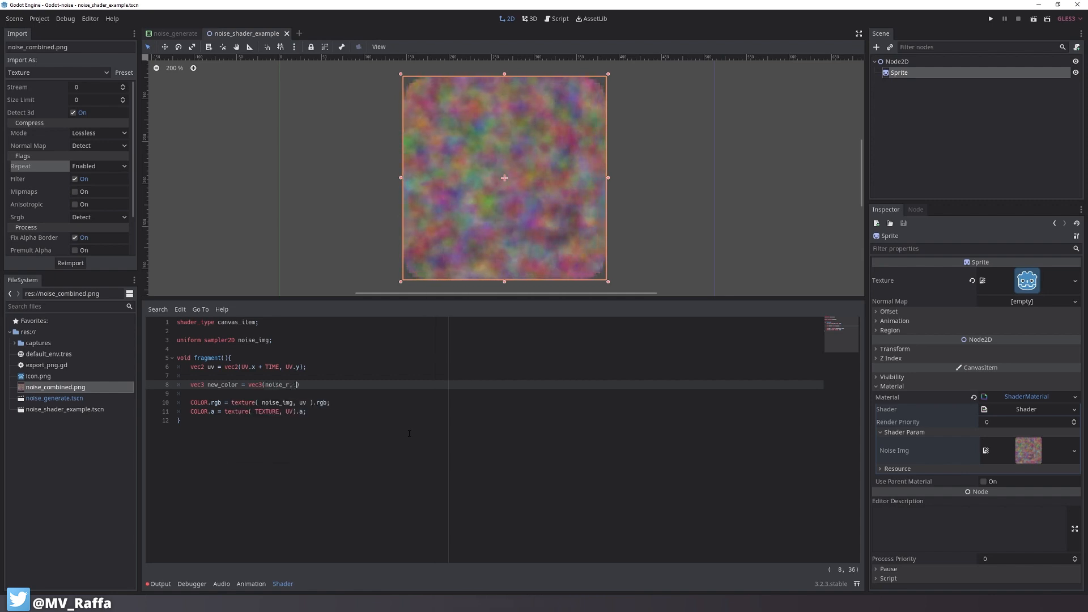
text(noise_g,)
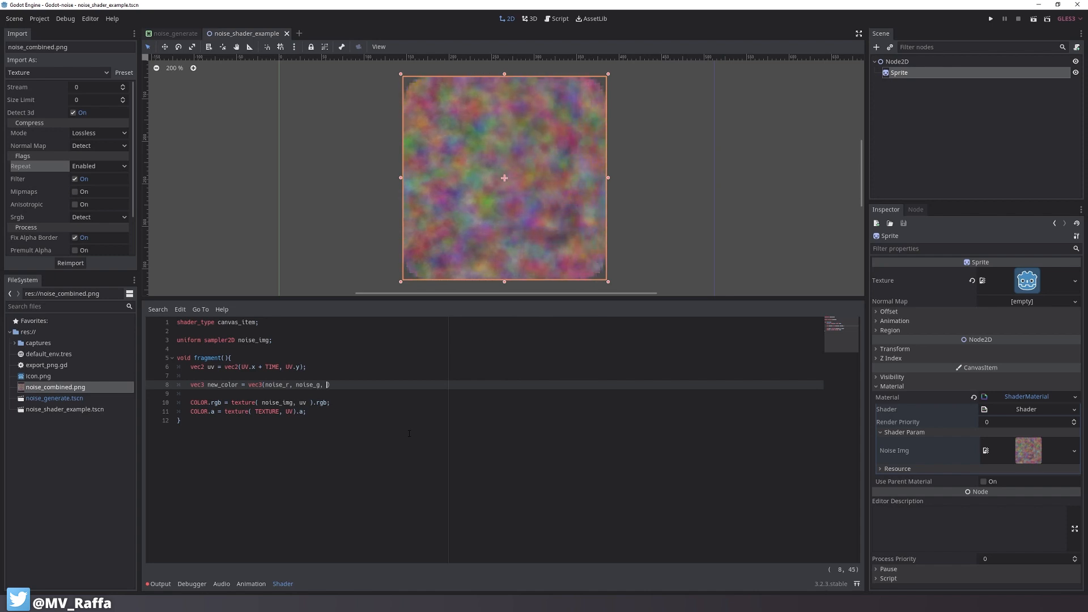
text(noise_b)
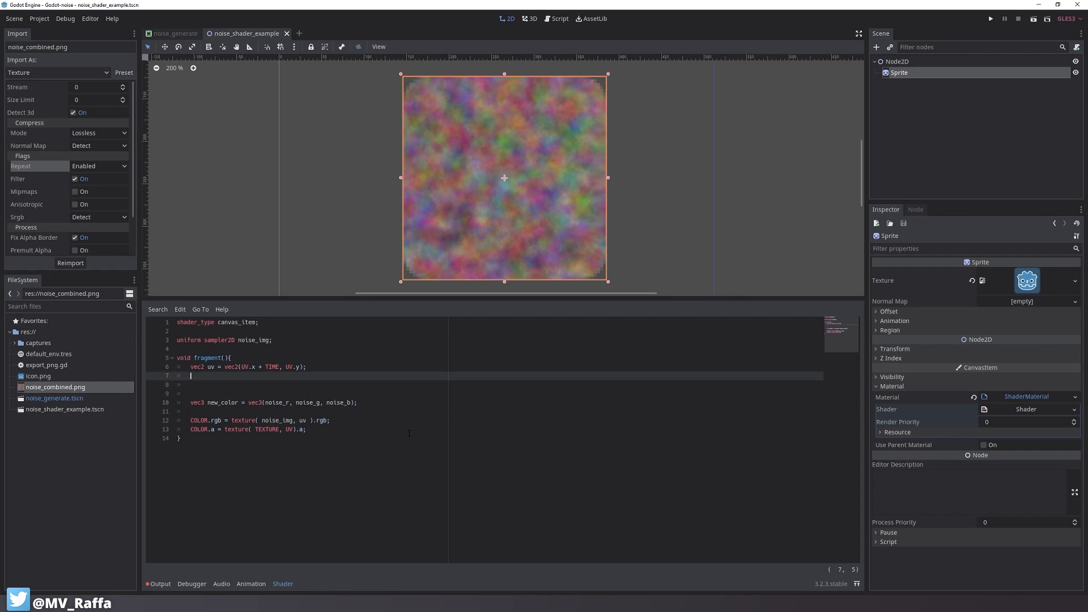
Define floats noise_r, noise_g, noise_b sampling the .r, .g, .b channels of noise_img at uv
text(floa)
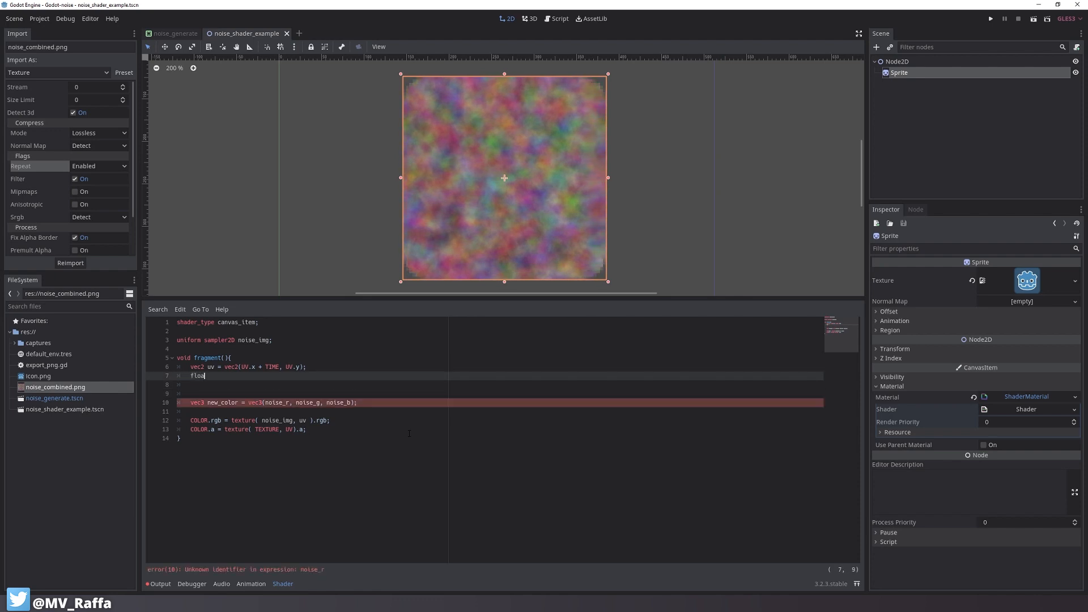
text(n)
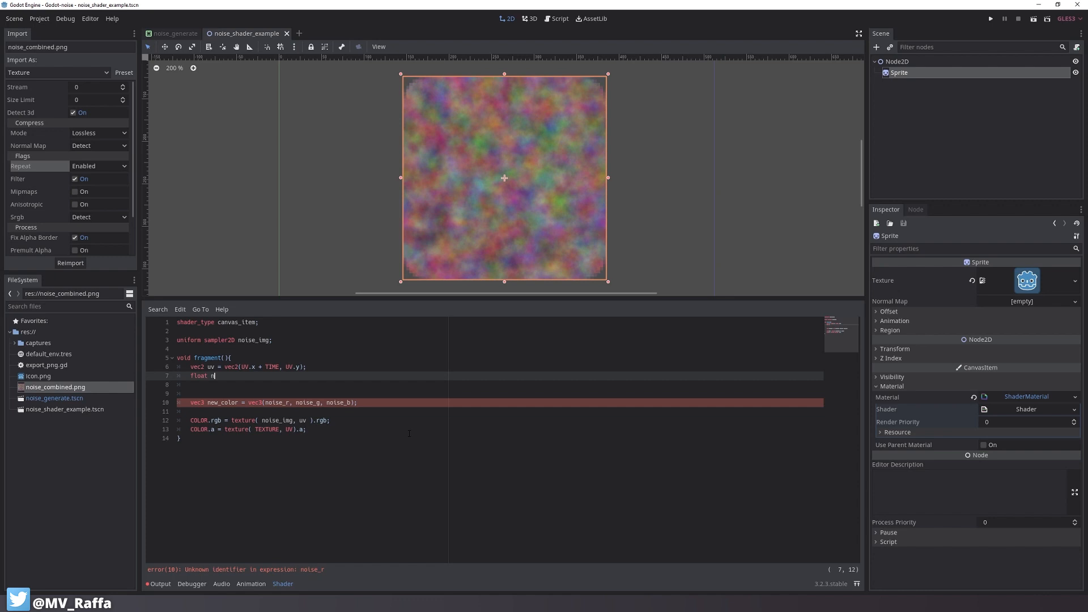
text(oise_r = texture()
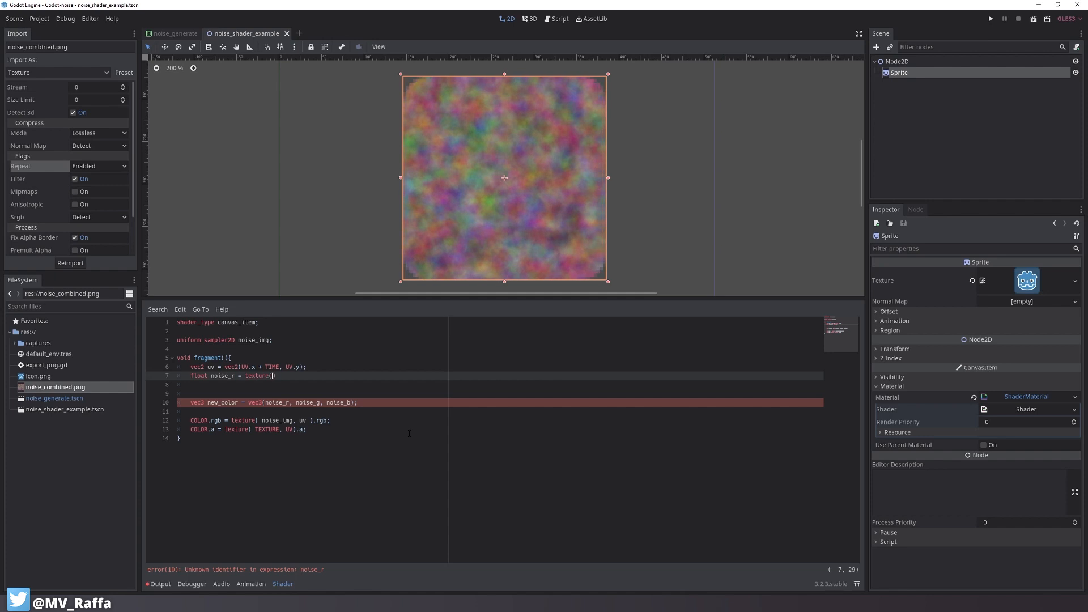
text(noise_i)
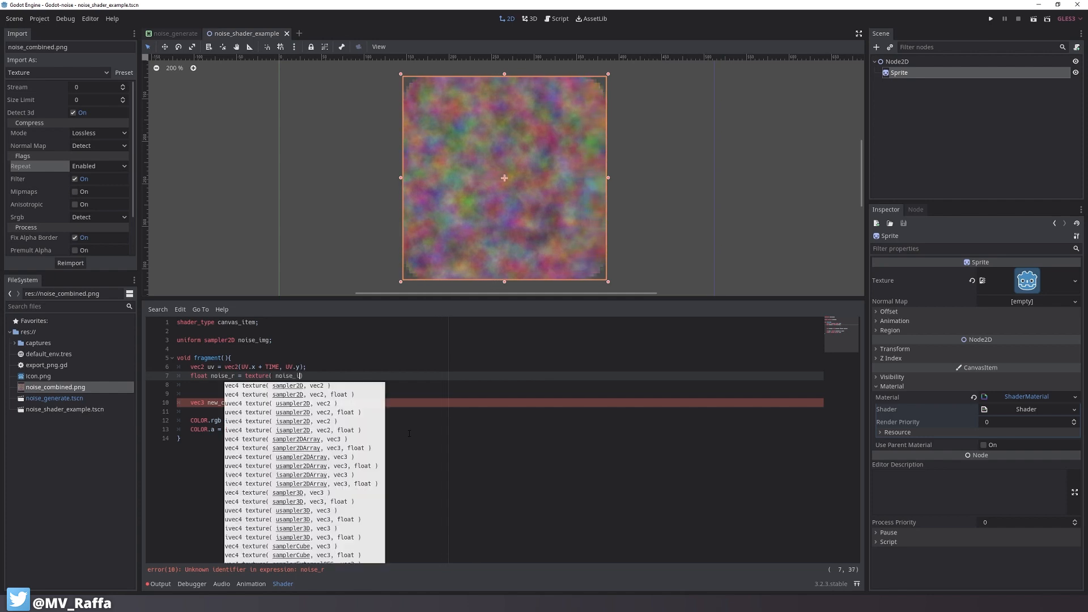
text(noise_img,)
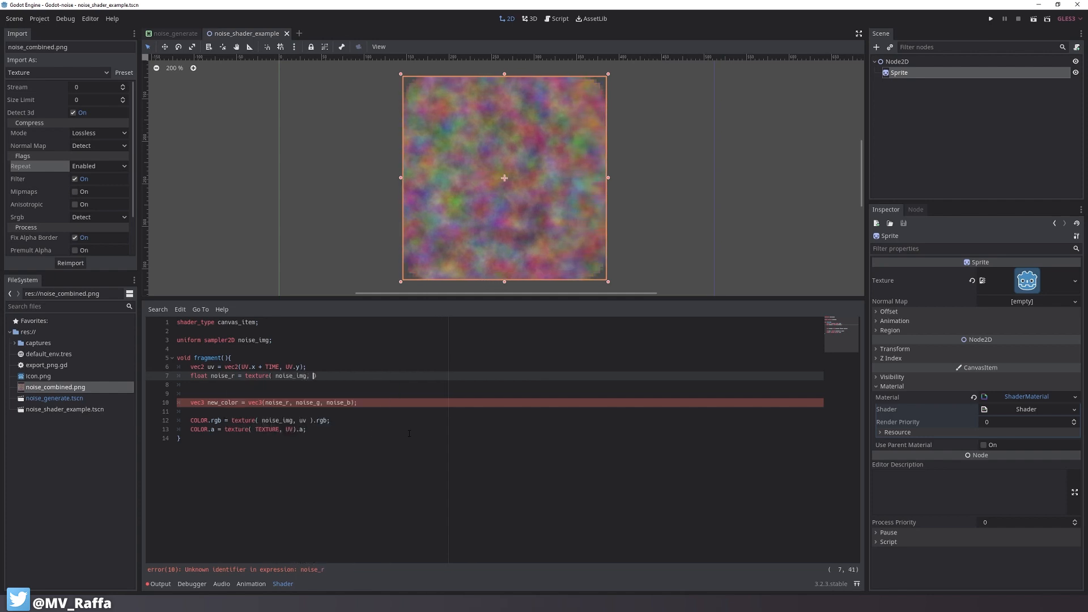
text(uv)
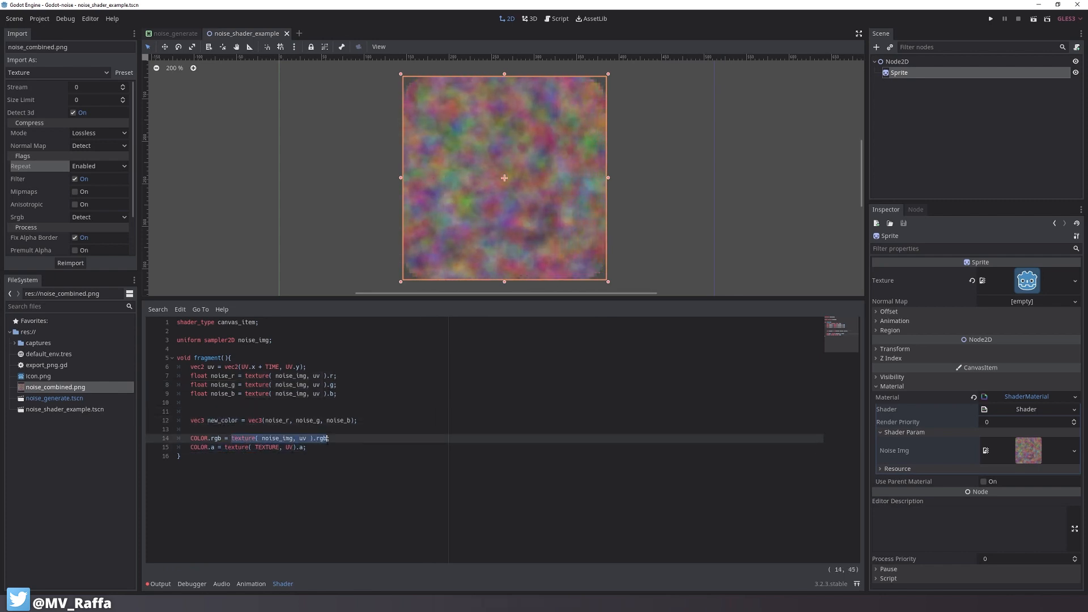
Output COLOR.rgb = new_color and give each channel its own uv1/uv2/uv3 scrolling by TIME in a different direction
text(new_color;)
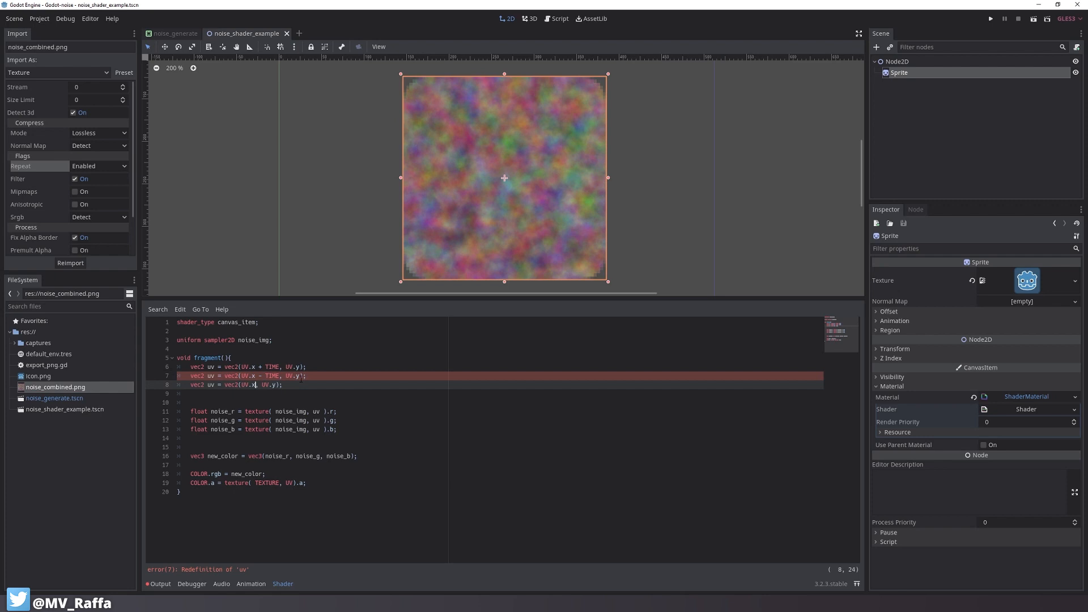
text(+ TIME)
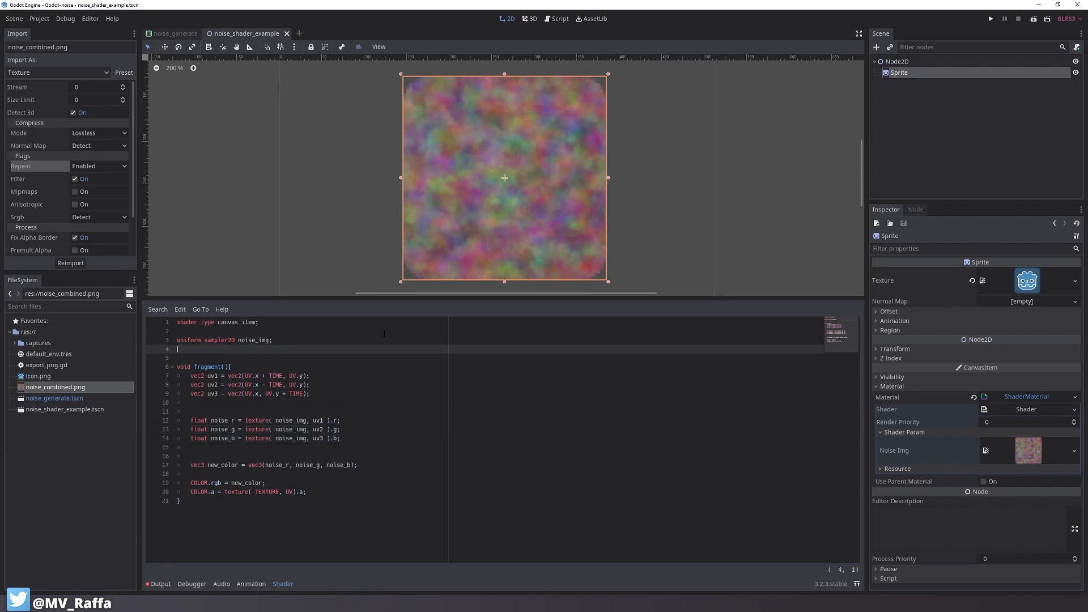
Add a float speed uniform multiplying TIME in all three UVs and set the Speed parameter to 0.1
text(uniform)
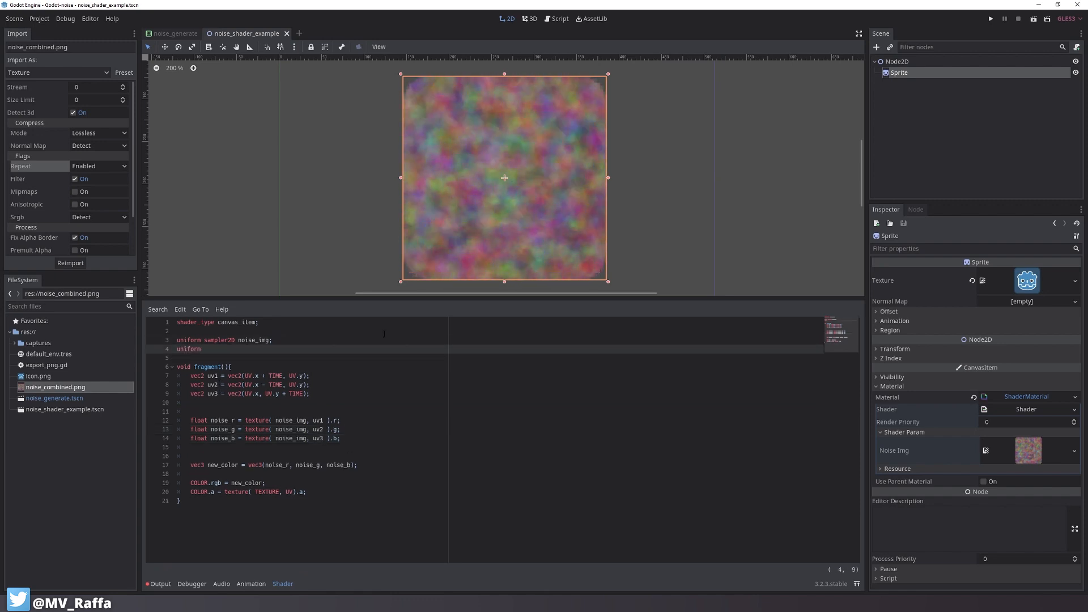
text(float speed;)
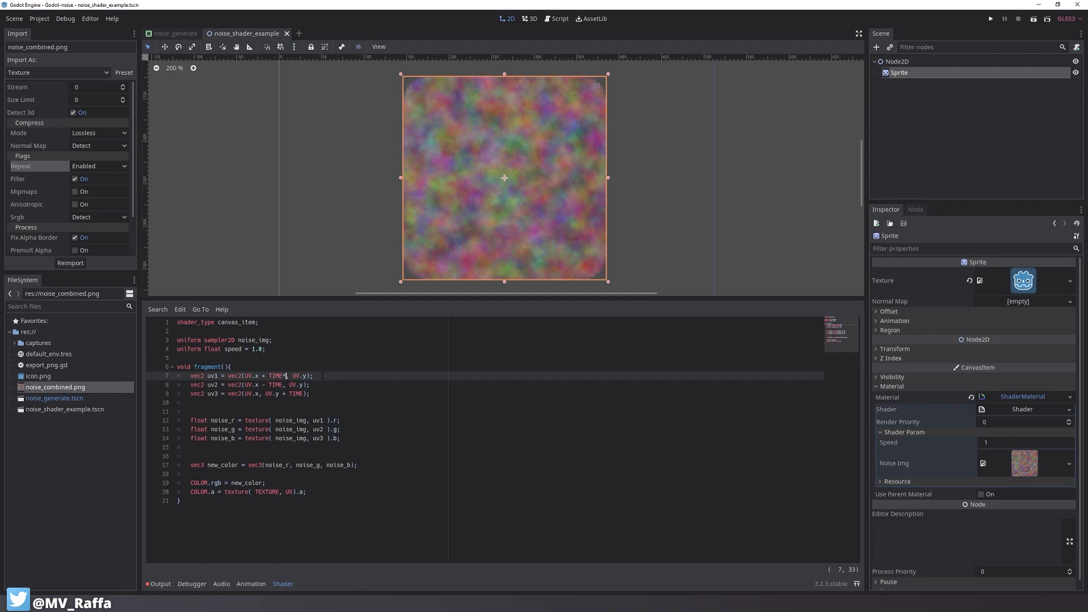
text(*speed)
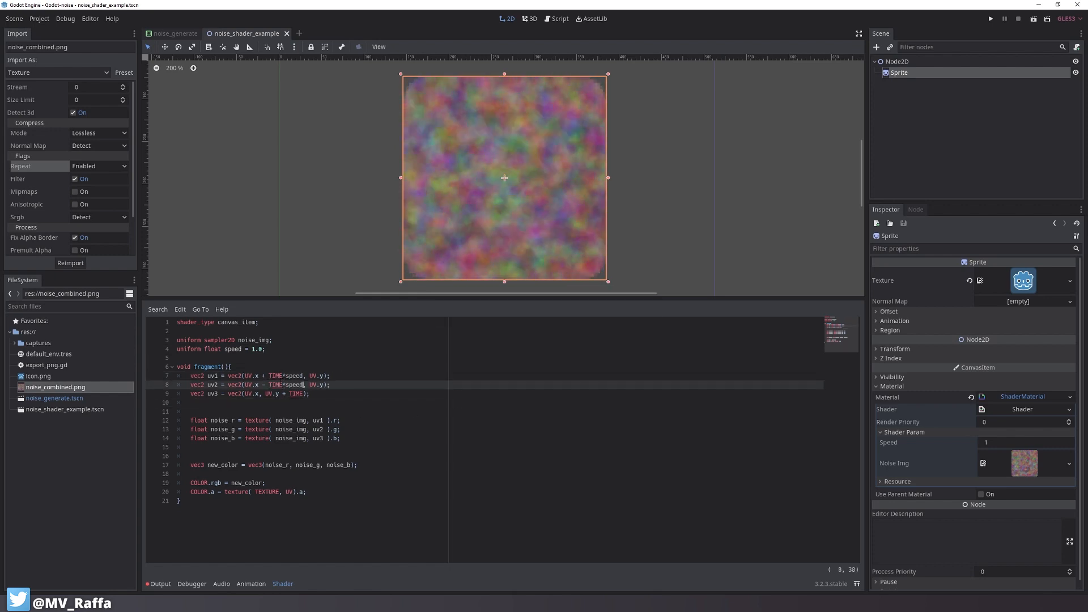
text(*speed)
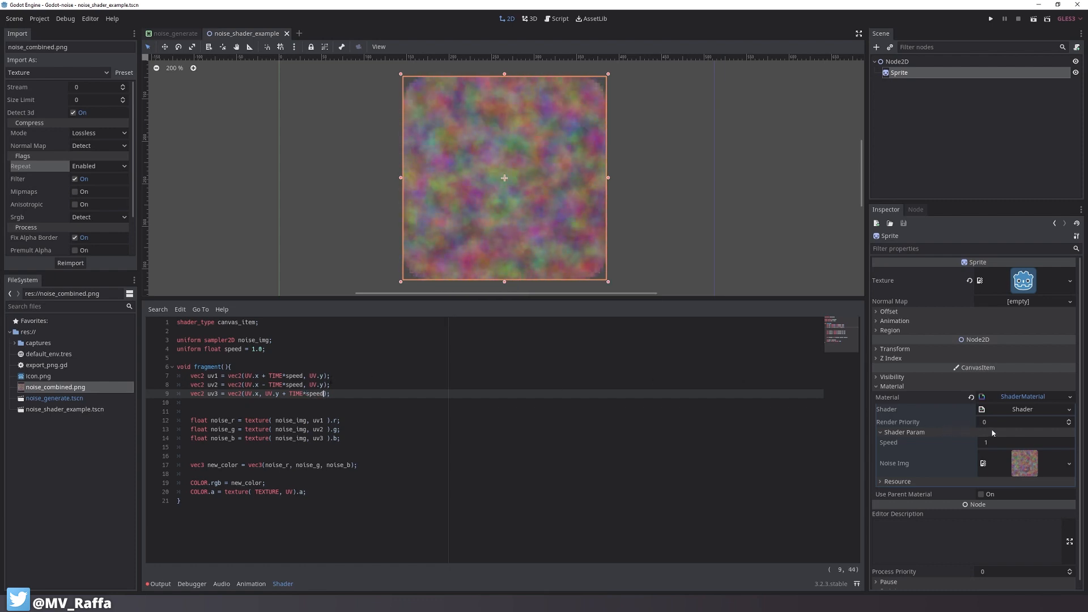
click(1020, 442)
text(0.1)
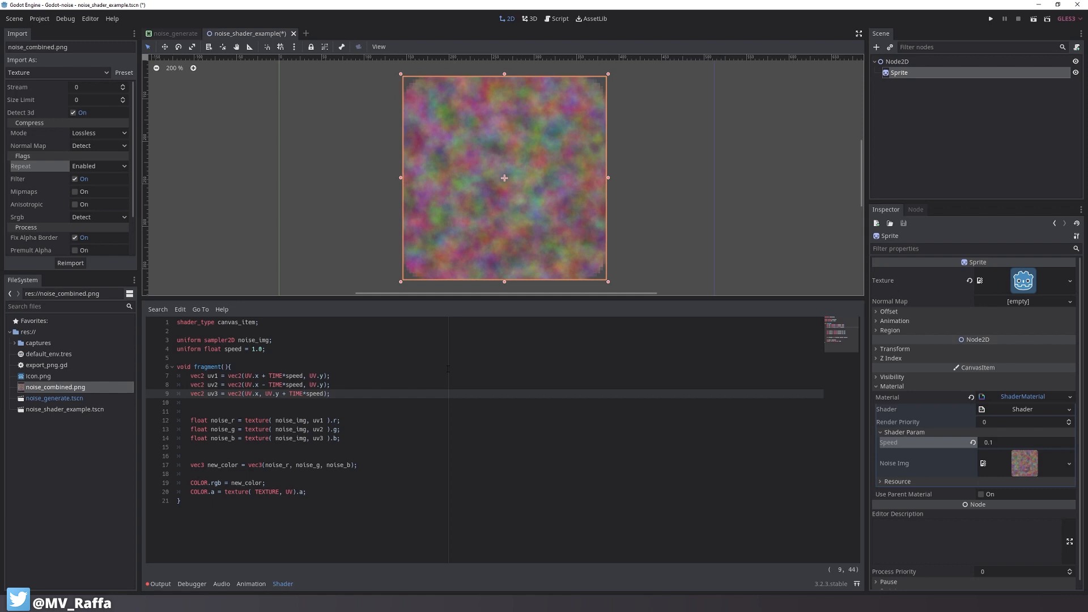
text(float new_alpha =)
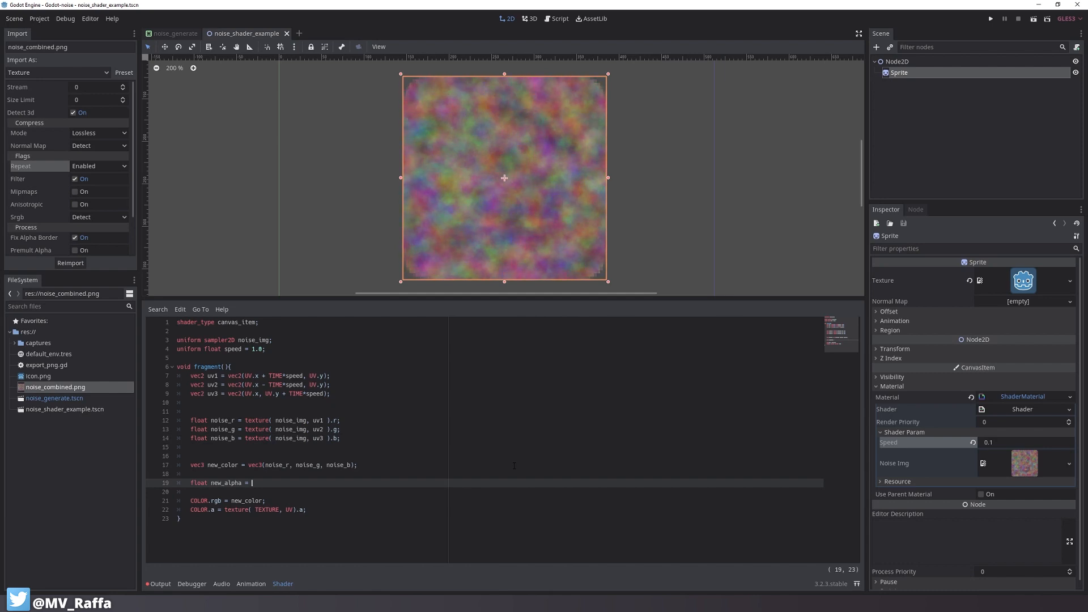
Define new_alpha = noise_r * noise_g * noise_b and set COLOR.a = new_alpha * texture(TEXTURE, UV).a
text(noise_r *)
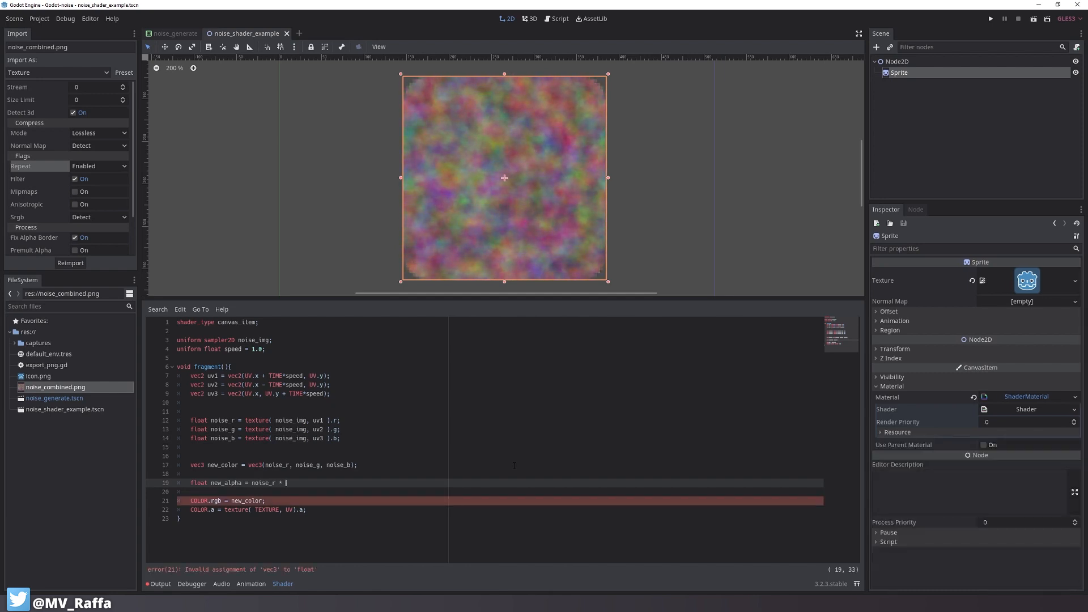
text(noise_g *)
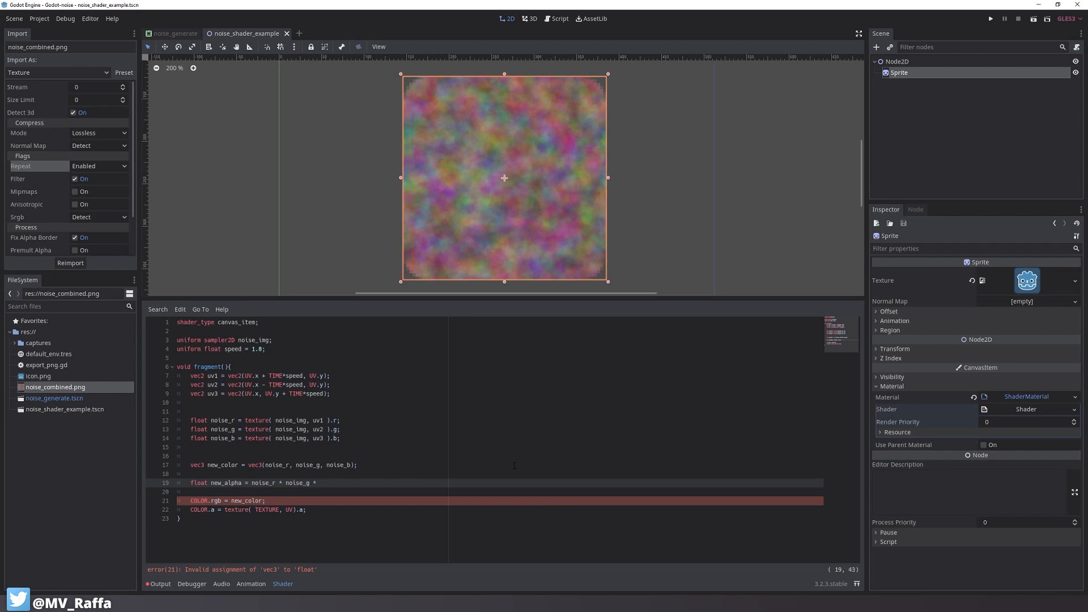
text(noise.)
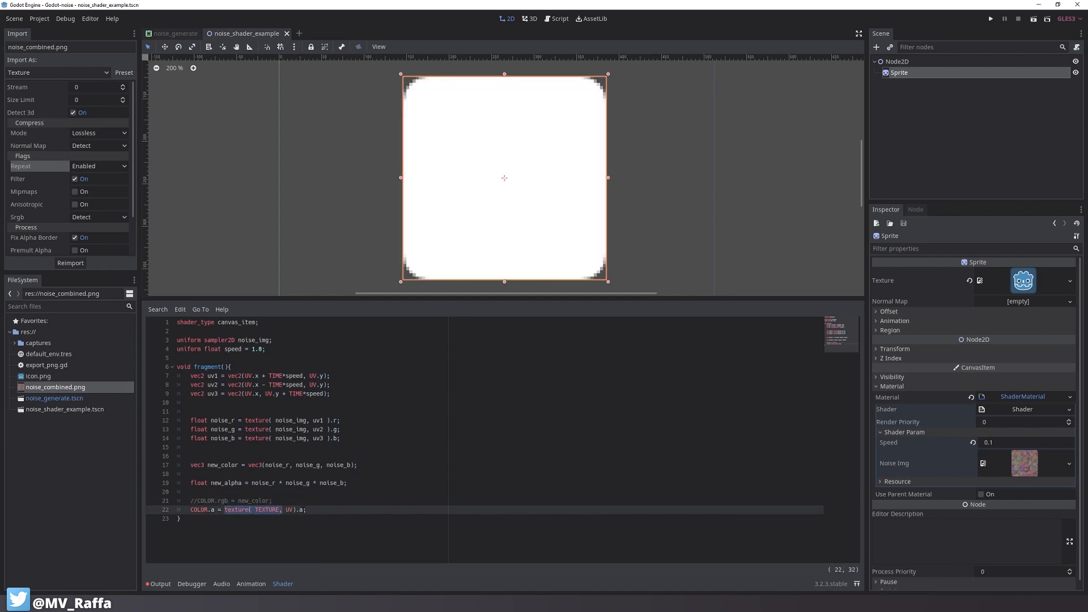
text(new_alpha ;)
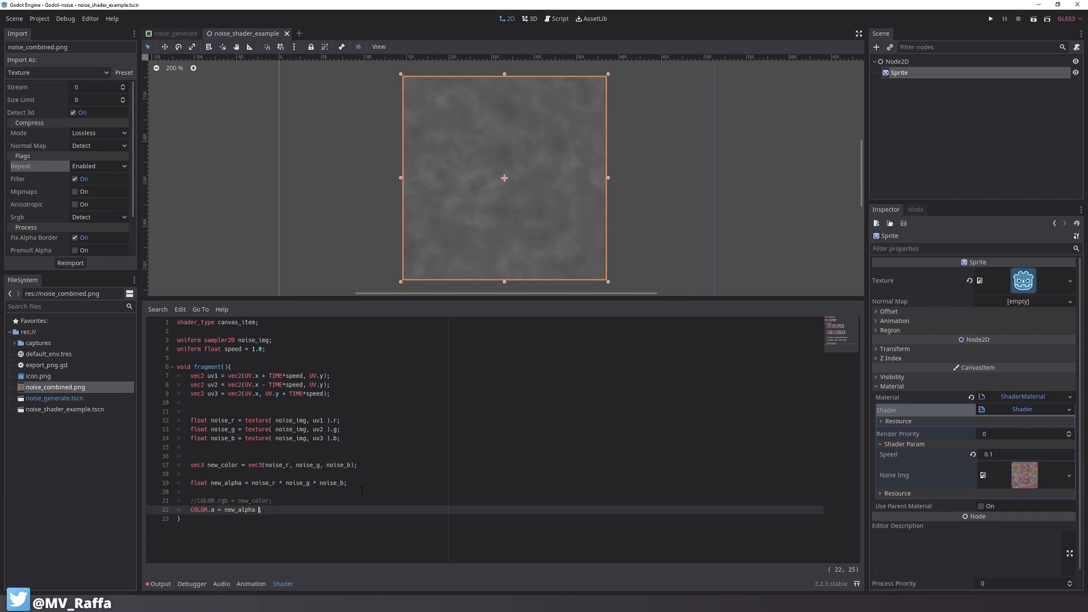
text(* texture();)
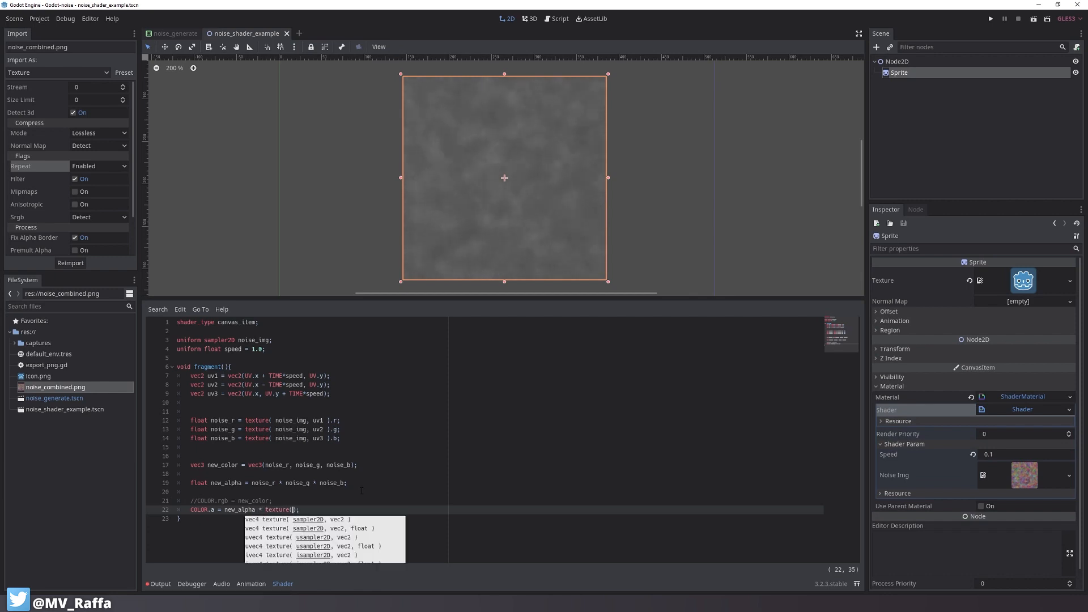
text(TEXTURE, UV)
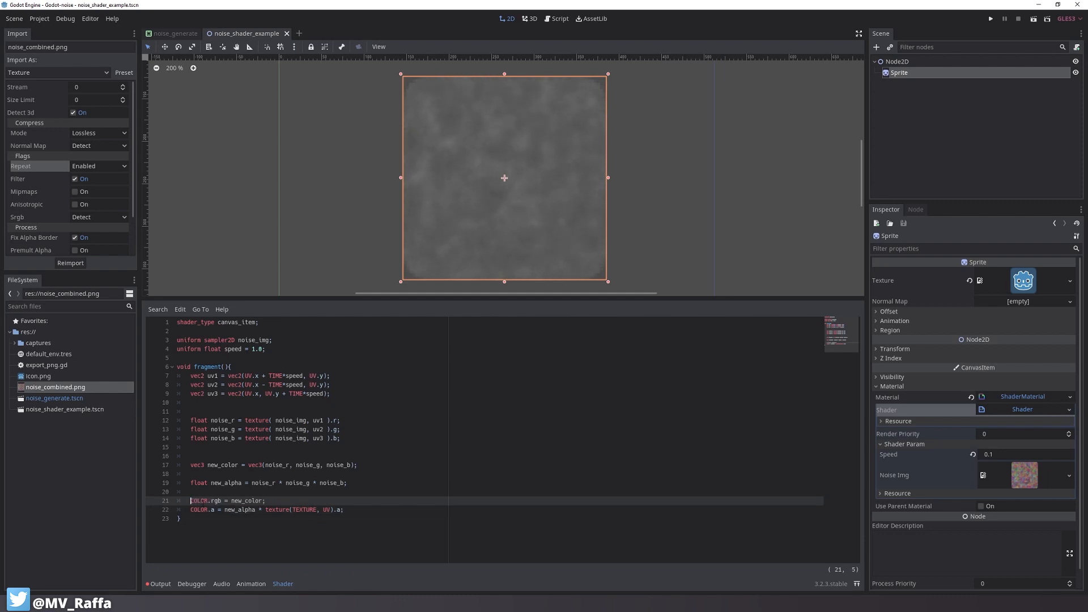
Take COLOR.rgb from the sprite texture and clamp new_alpha times texture alpha into 0.0-1.0
double_click(247, 500)
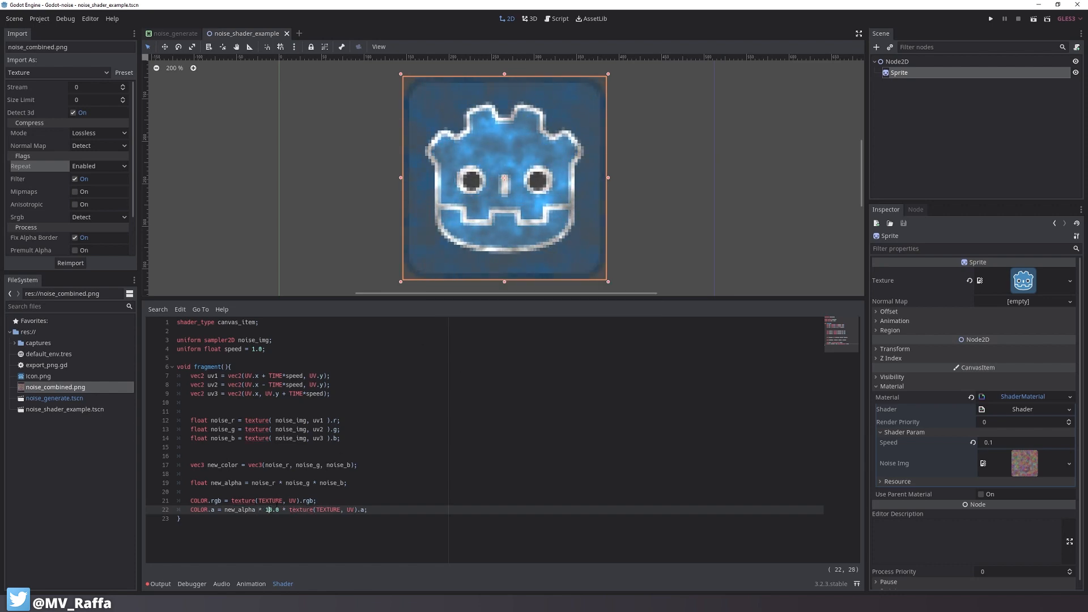
text(0)
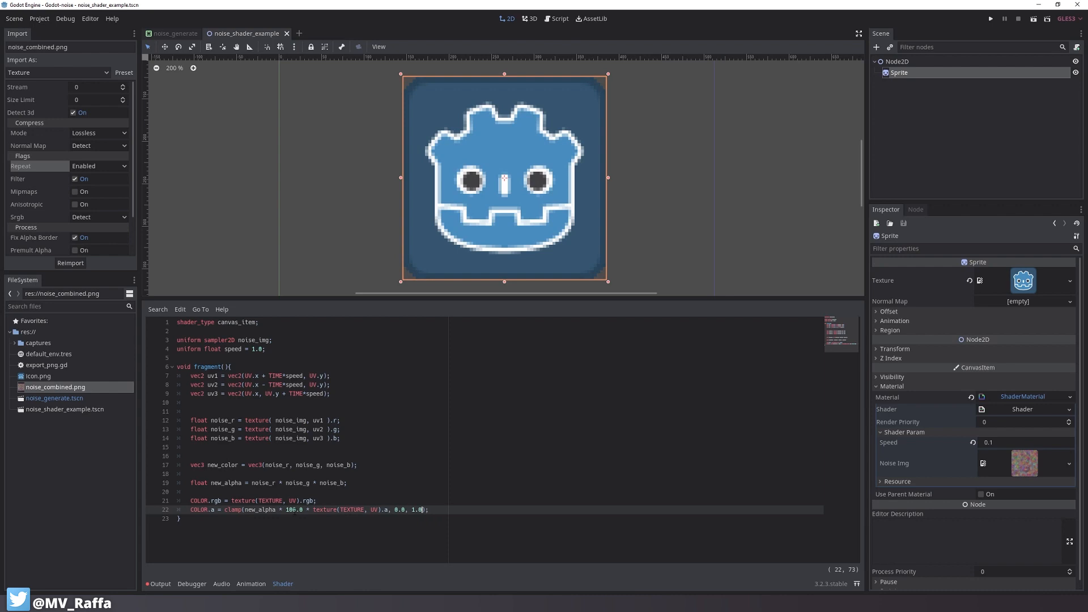
text(20.0)
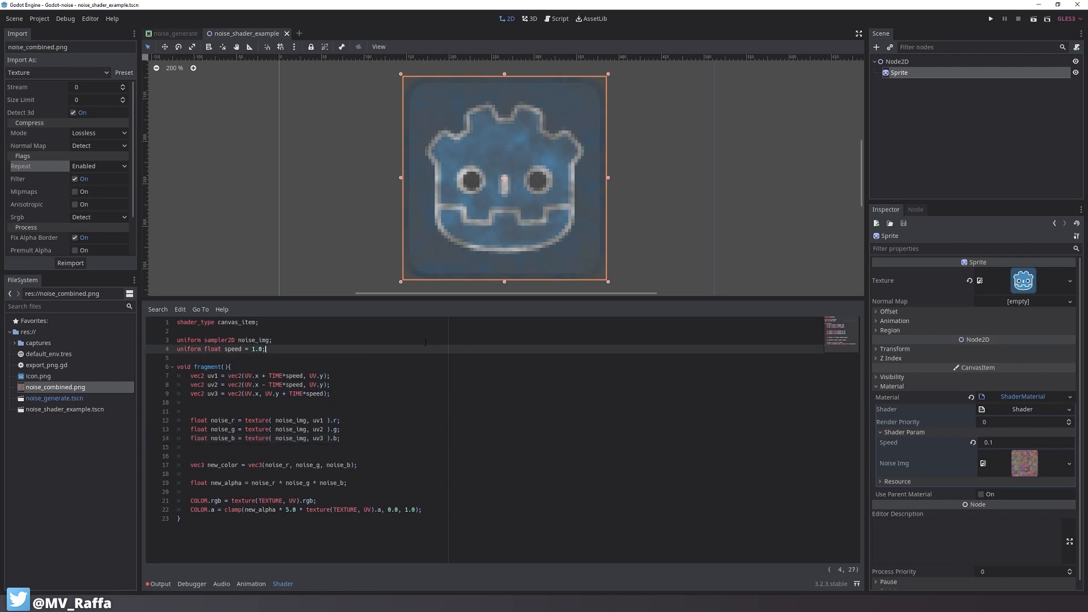
Add a smoke_color hint_color uniform driving COLOR.rgb and set it to light tan
text(uniform vec4 smoke)
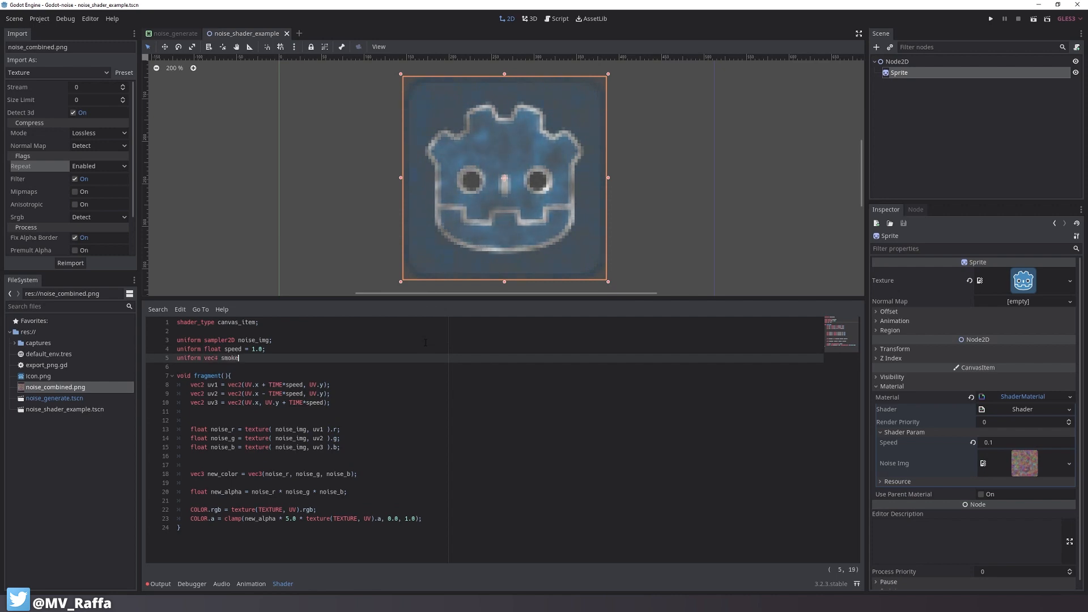
text(_color :)
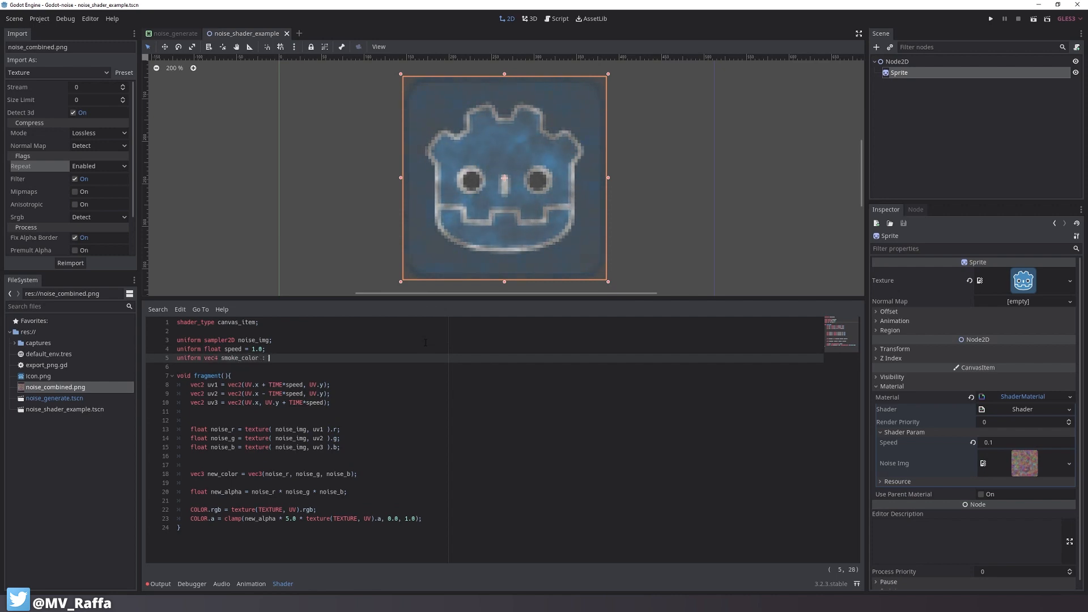
text(hint_color;)
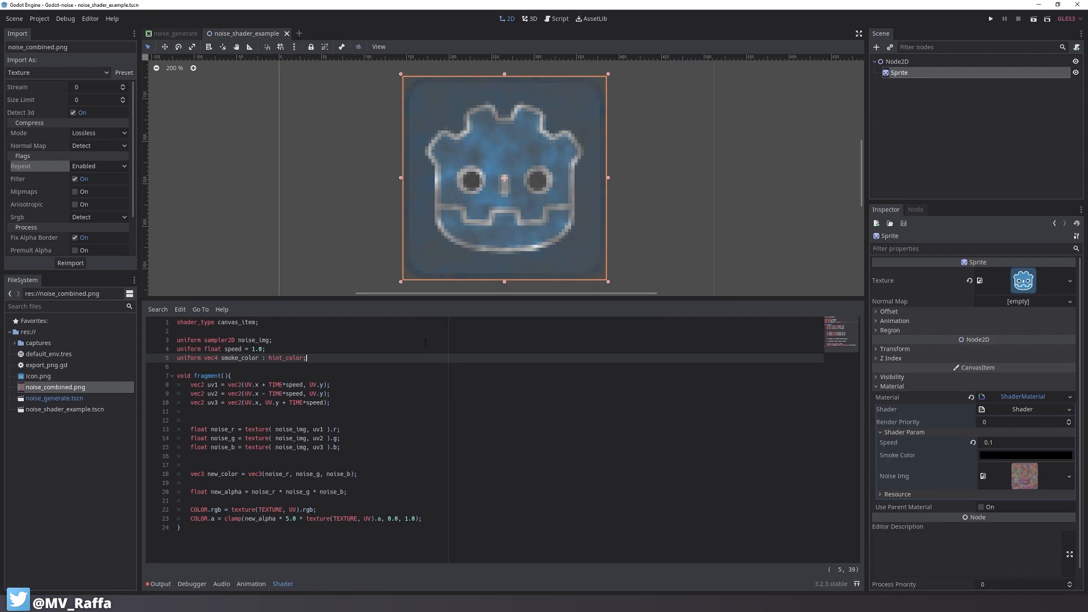
click(1025, 455)
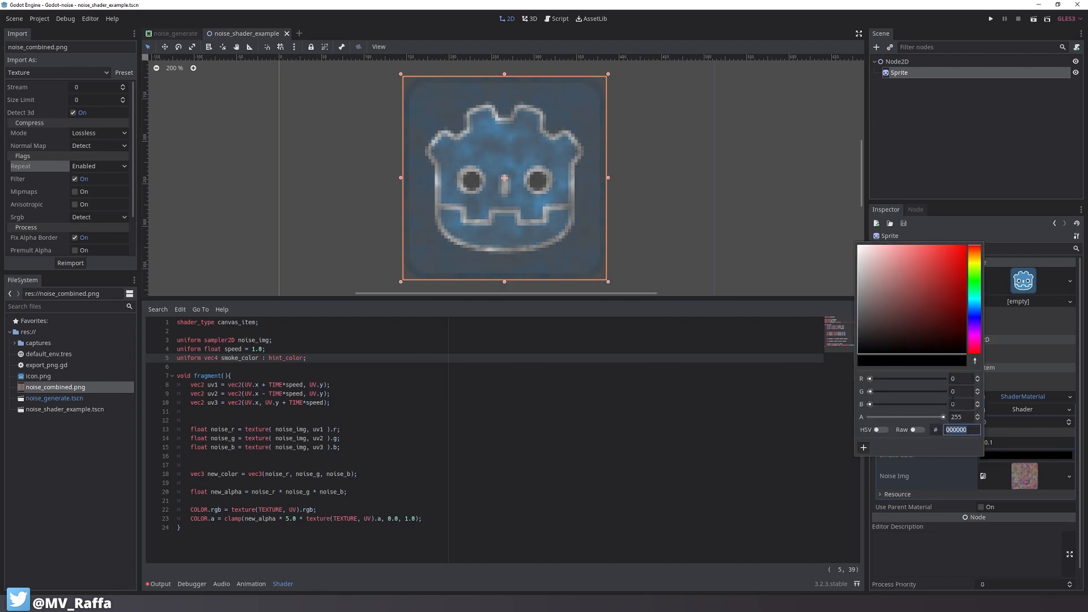
click(918, 253)
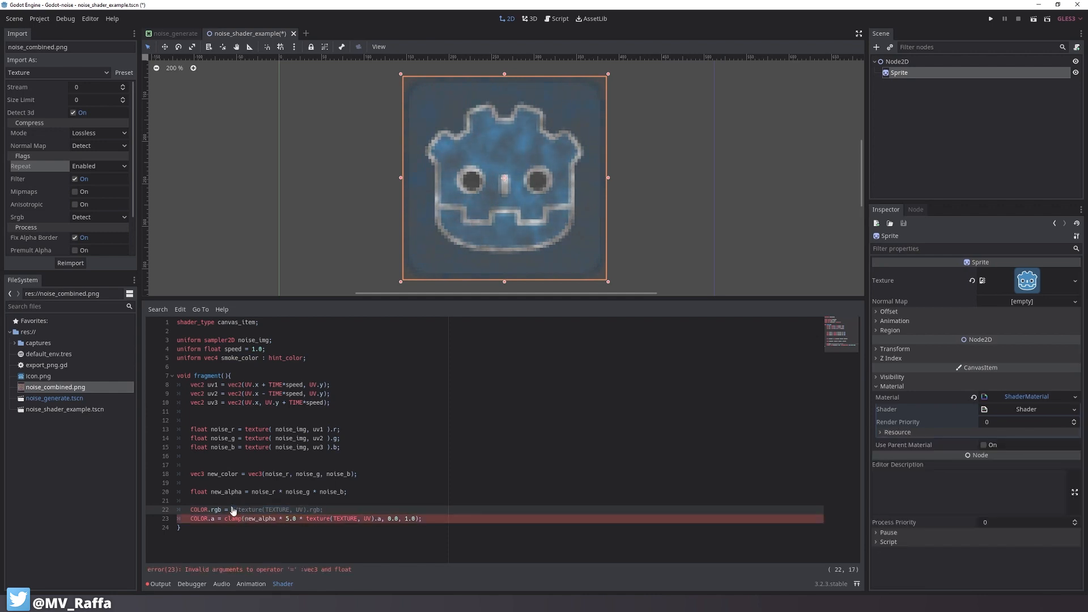
text(smoke_color;)
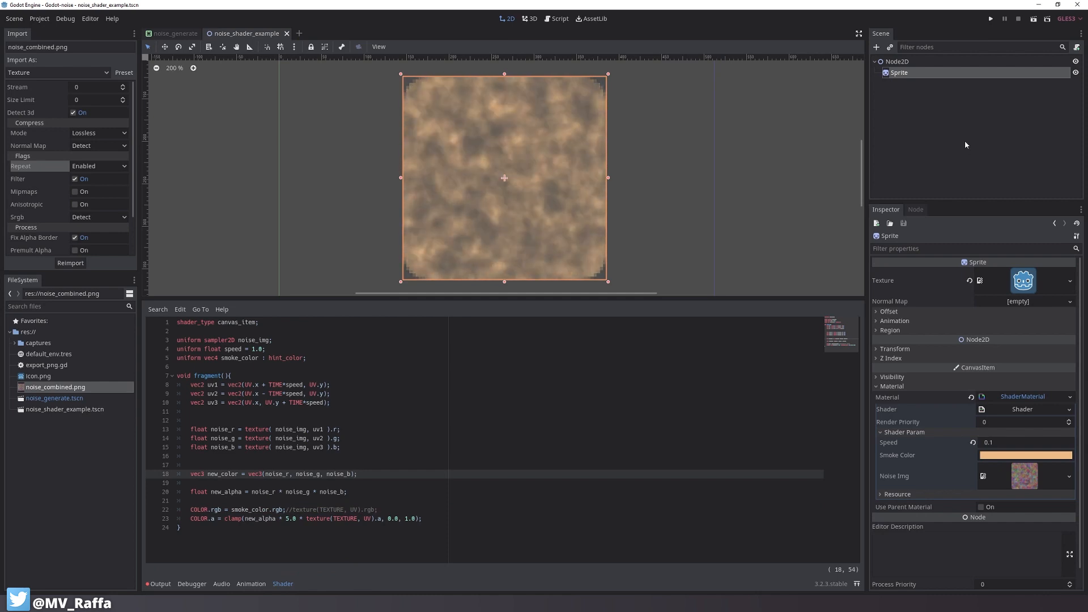
Lower the Speed parameter to around 0.01-0.05 and reselect the smoke sprite
click(1025, 441)
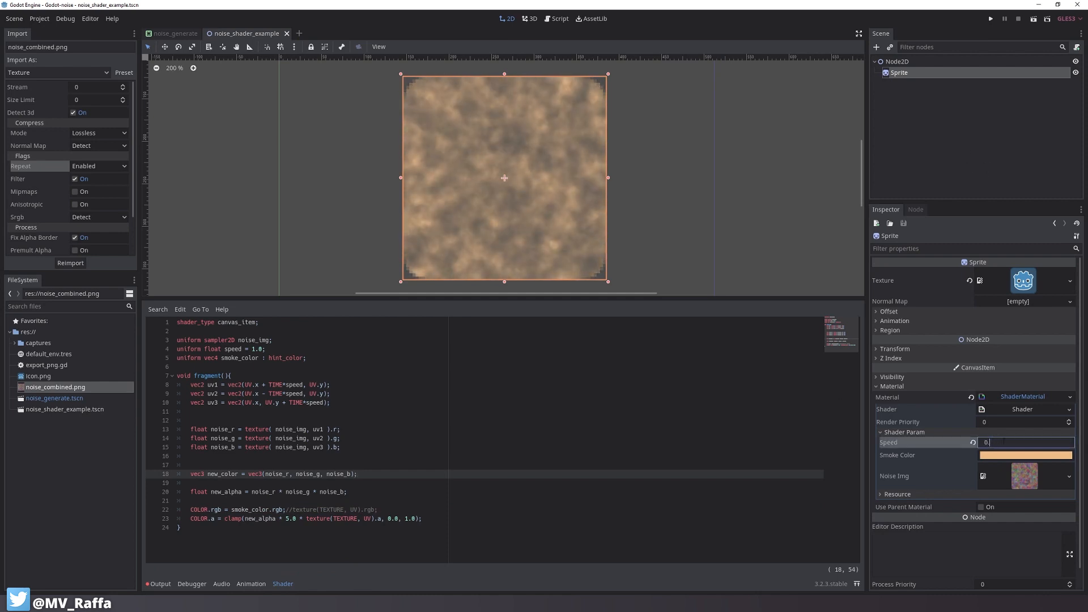
text(0.05)
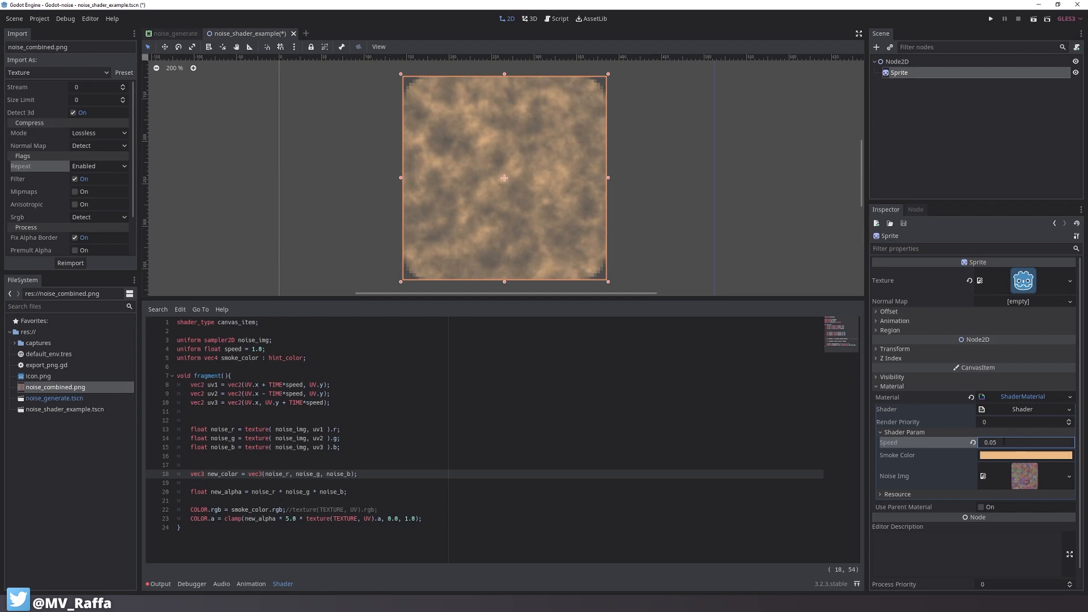
text(0.01)
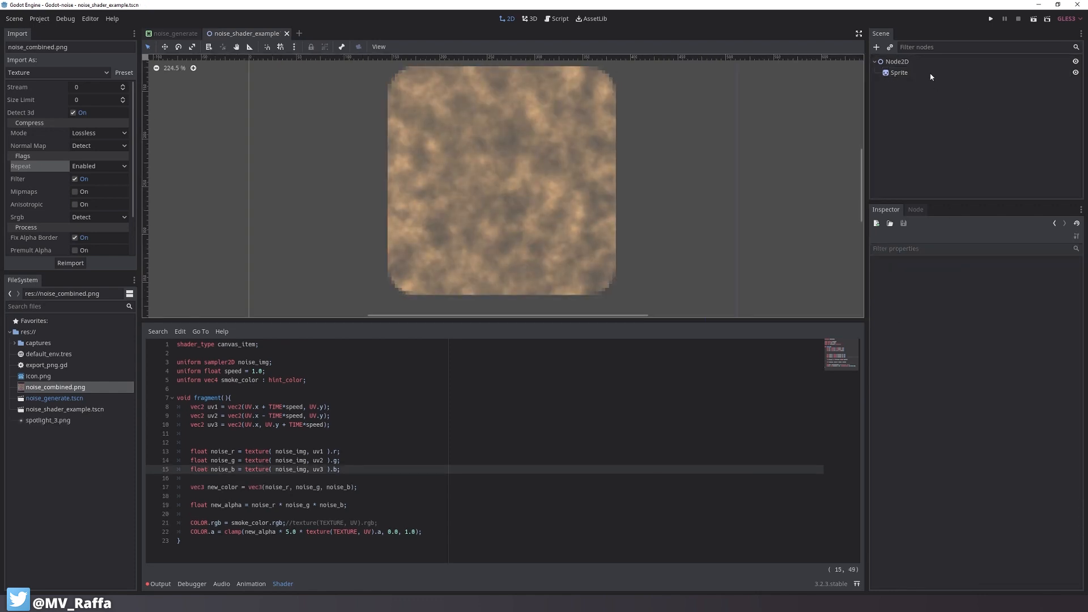
click(897, 73)
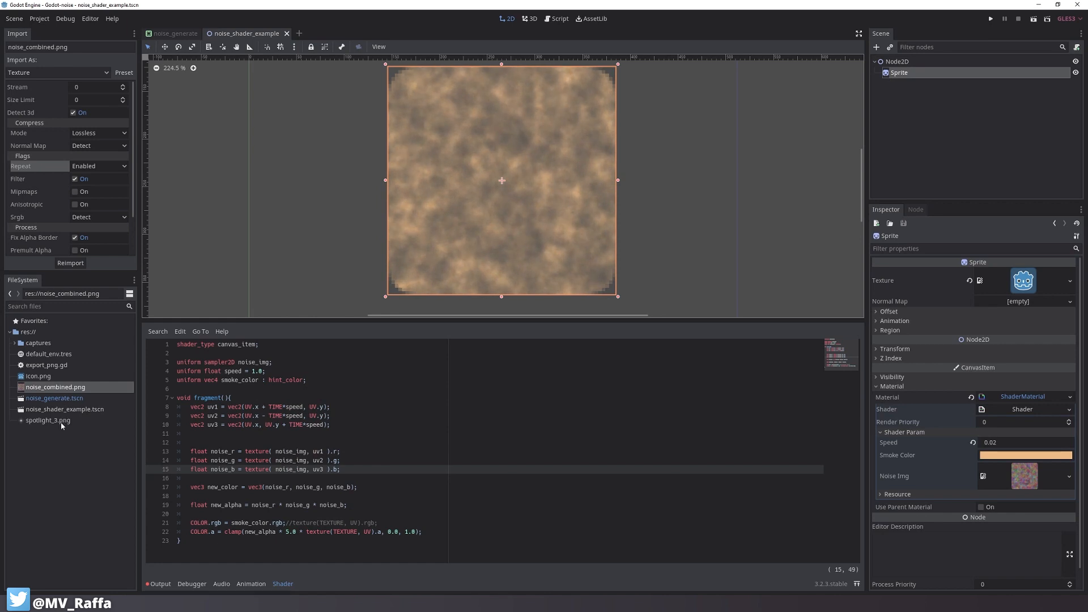
Use spotlight_3.png as the sprite texture, reset scale to 1, and set Smoke Color raw to R 3, G 1, B 0.3
click(48, 420)
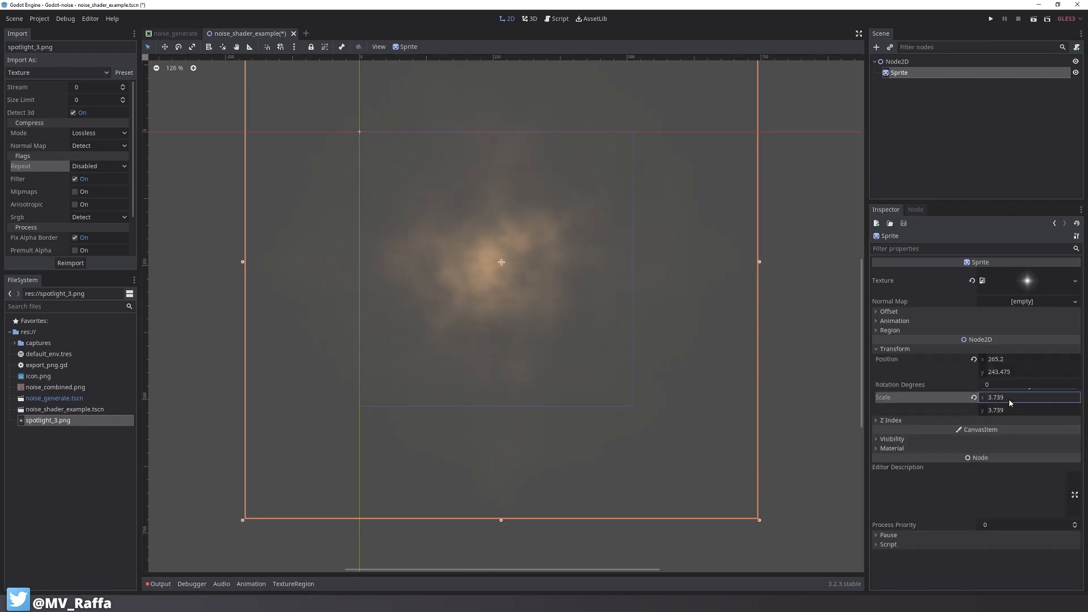
text(1)
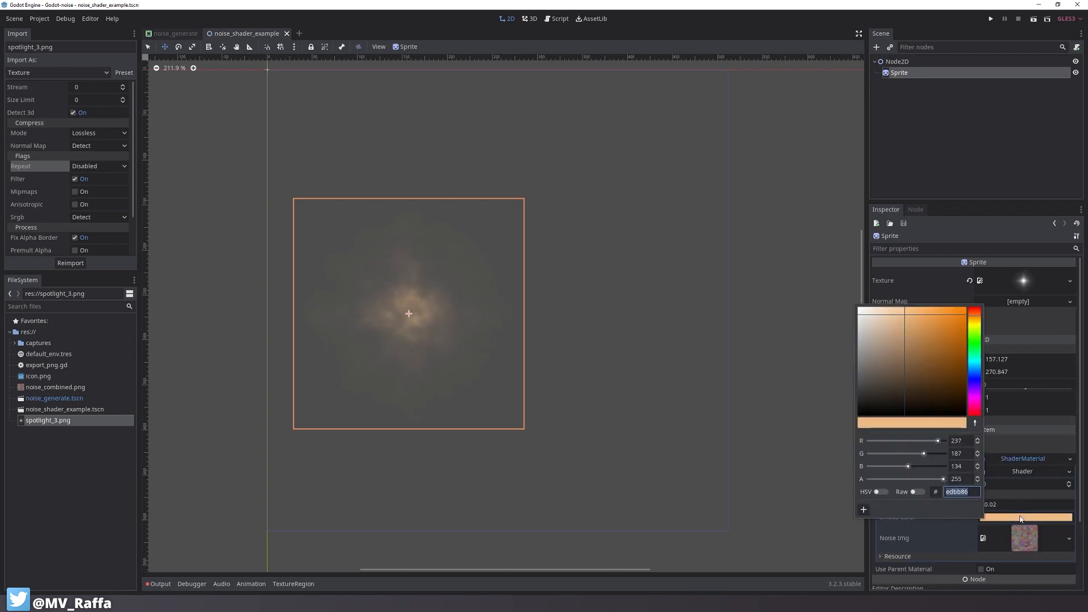
click(975, 313)
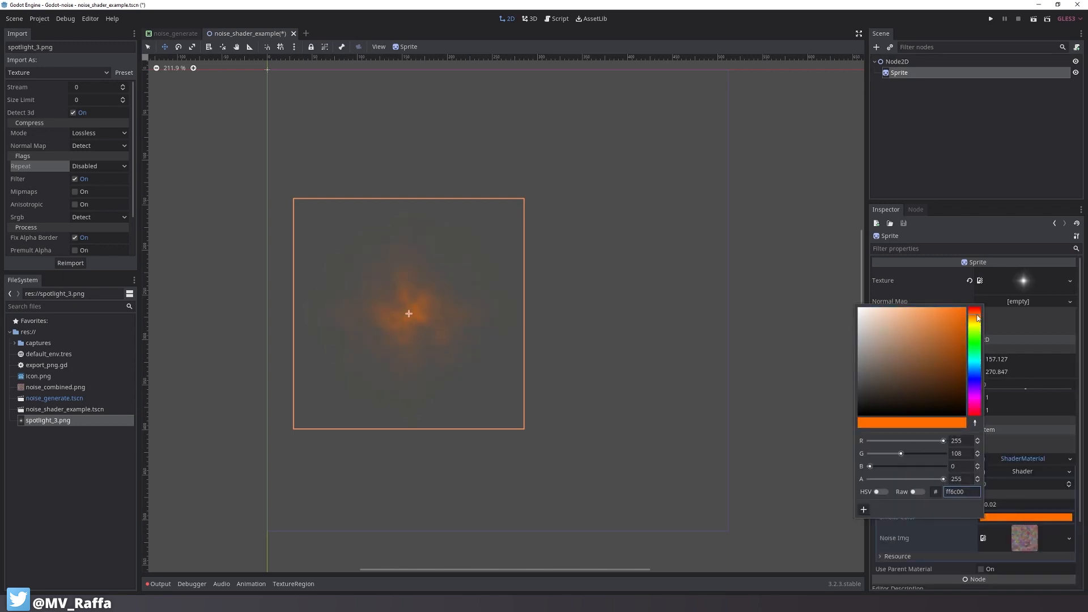
click(909, 491)
text(3)
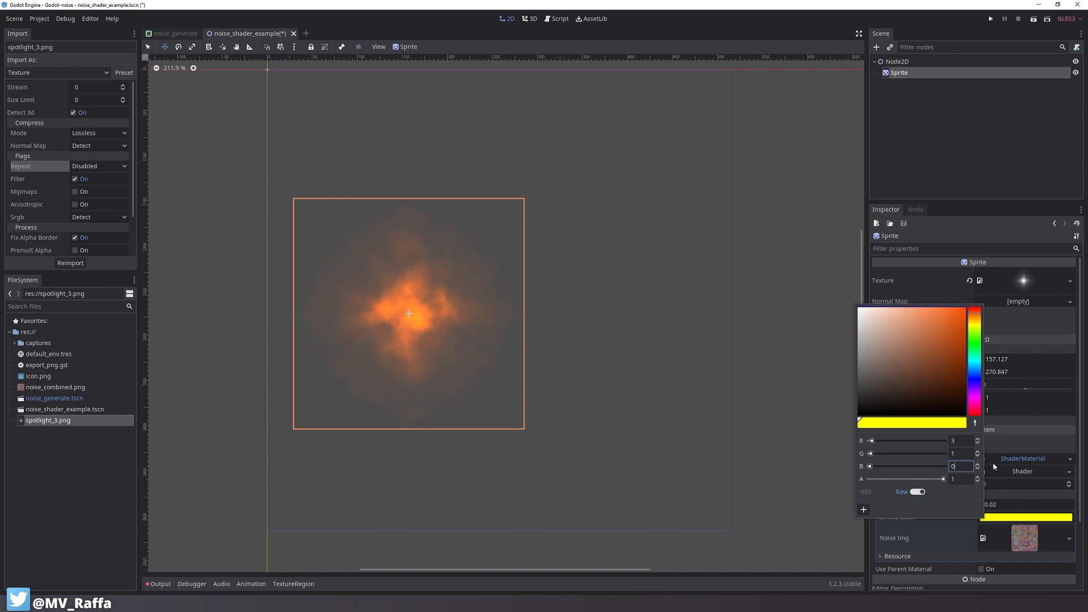
text(0.3)
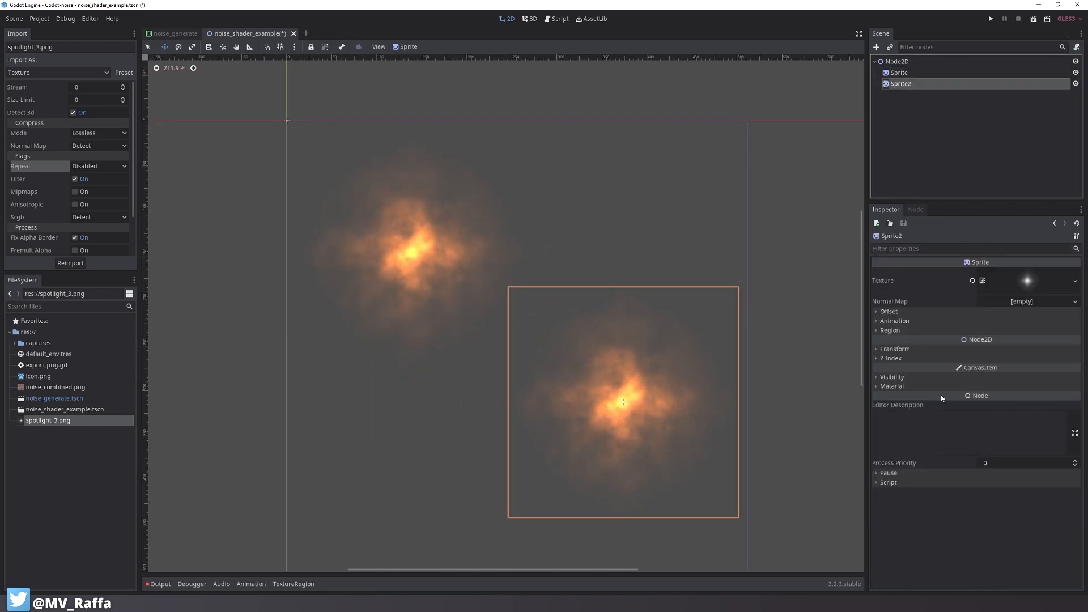
Expand the second sprite's Material, edit its ShaderMaterial, and assign icon.png as its texture
click(891, 386)
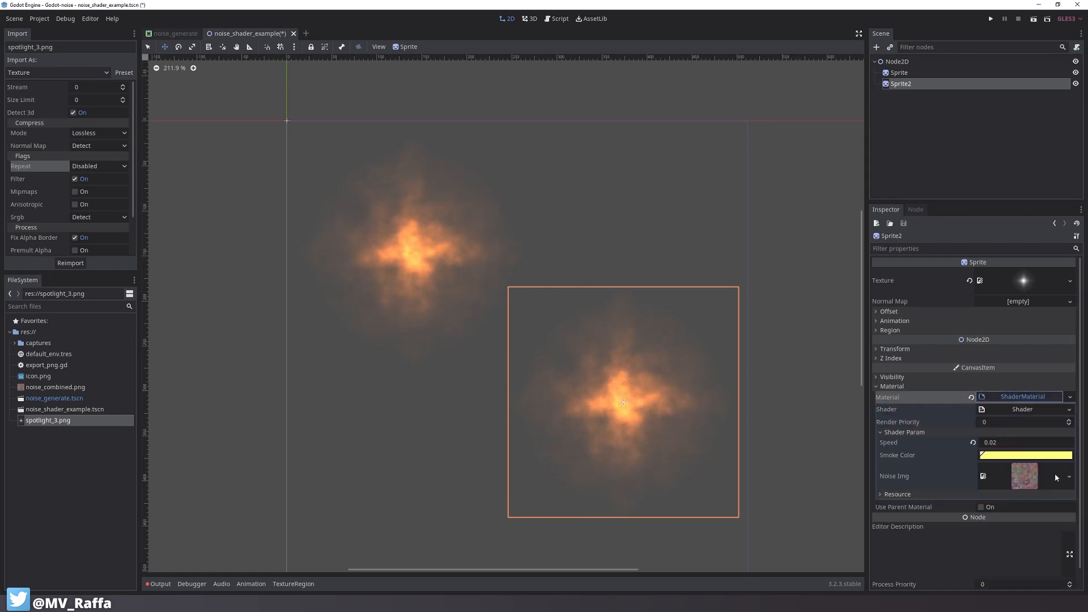
click(1083, 409)
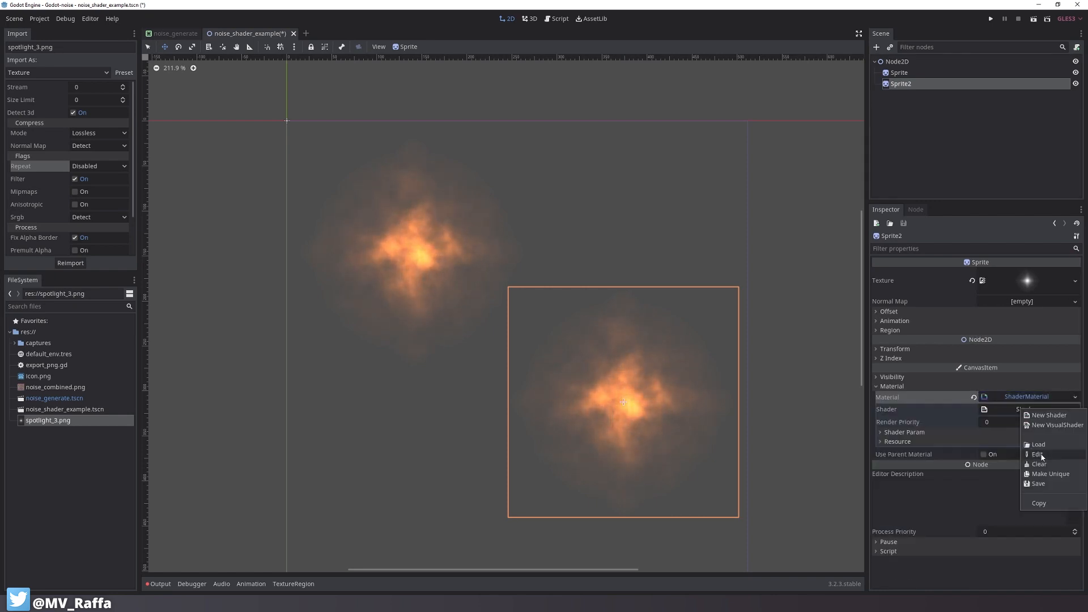
click(1037, 453)
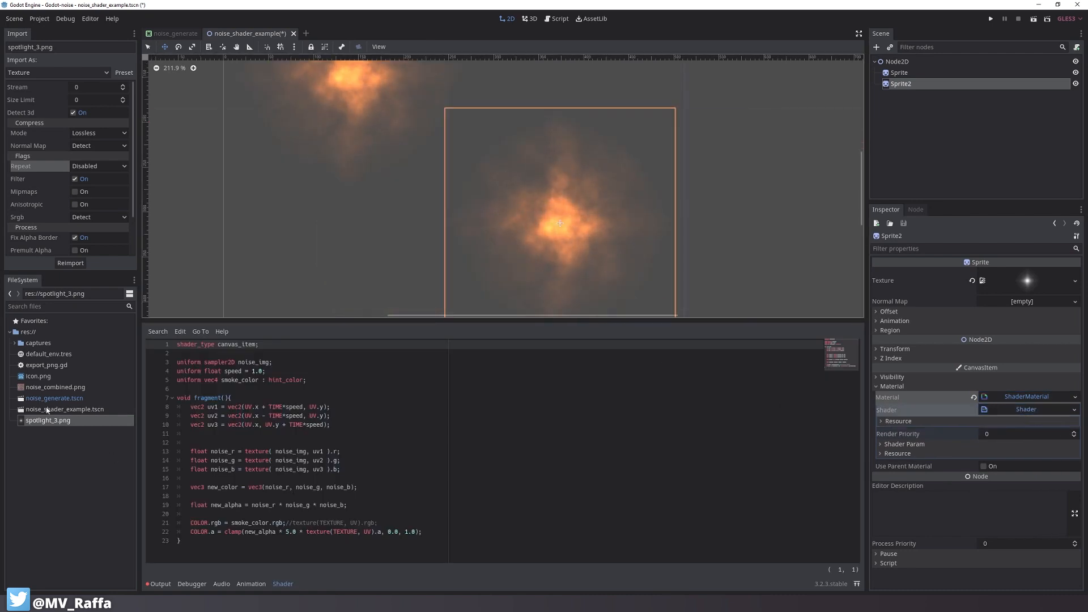
click(38, 376)
text(uniform sampler2D n)
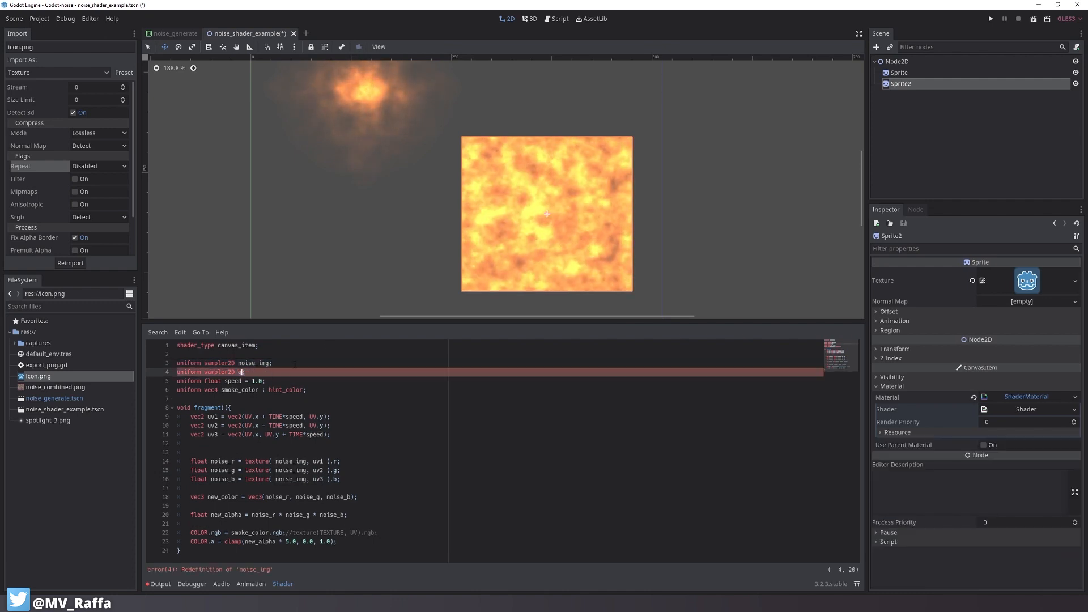
Declare a gradient_tex sampler2D uniform, try a NoiseTexture with raised persistence, then switch to a GradientTexture
text(gradient_tex;)
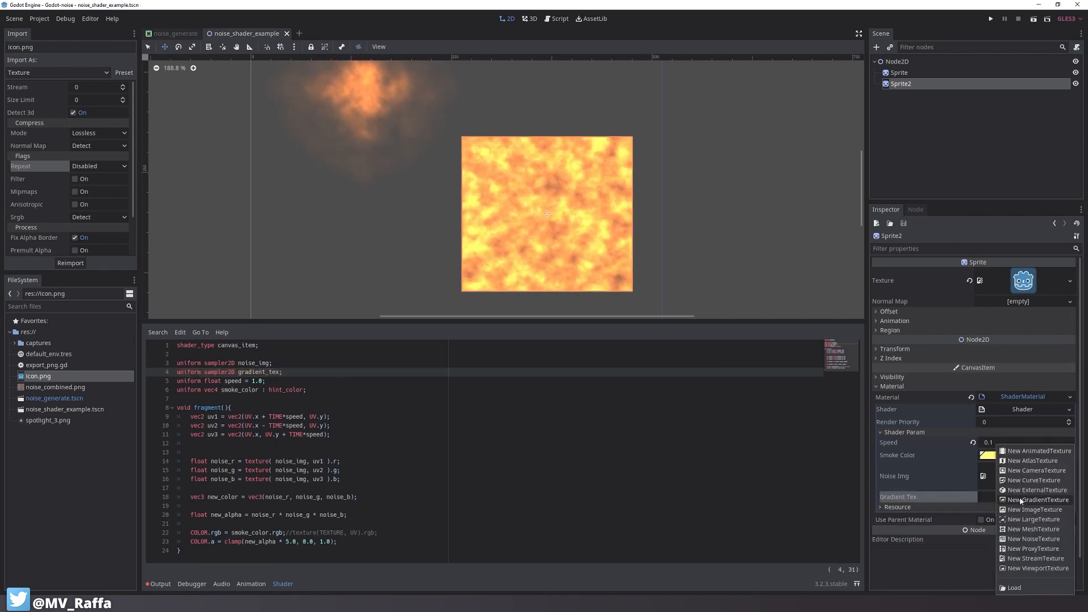
click(1036, 500)
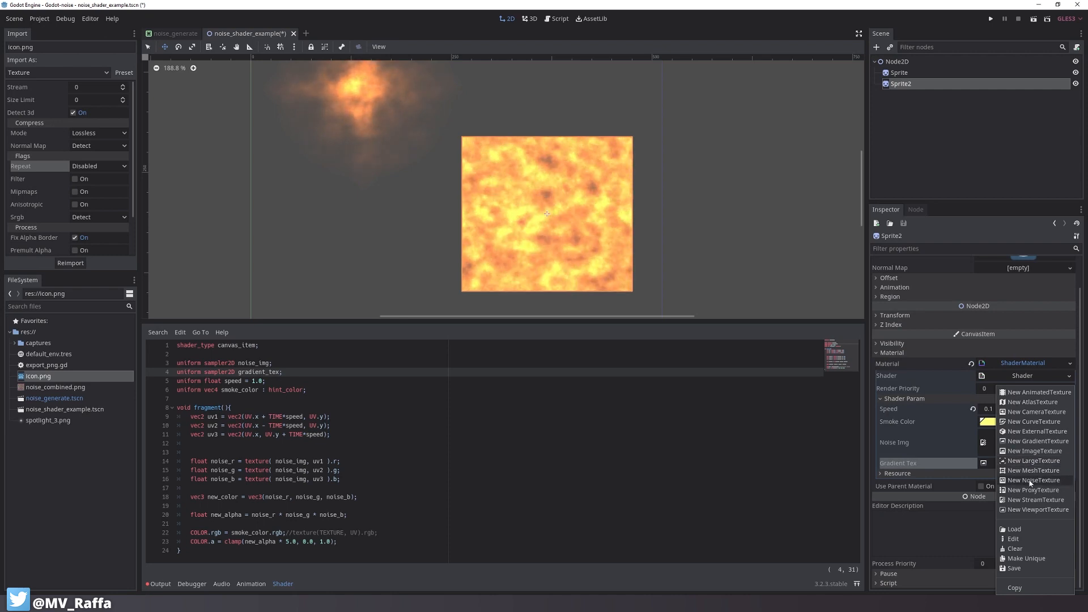
click(1031, 481)
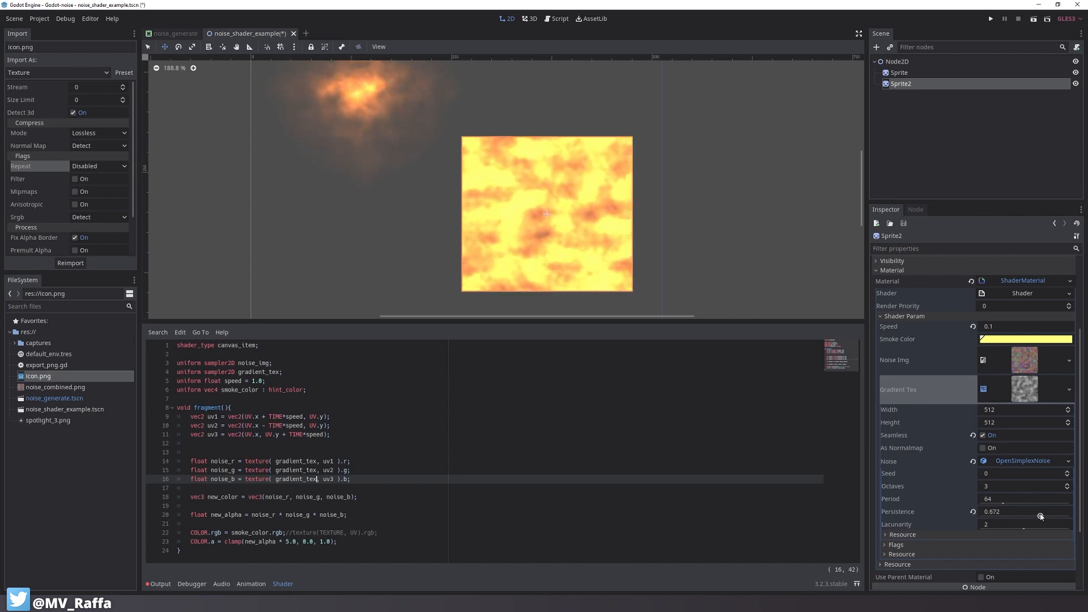
drag(1019, 511, 1030, 511)
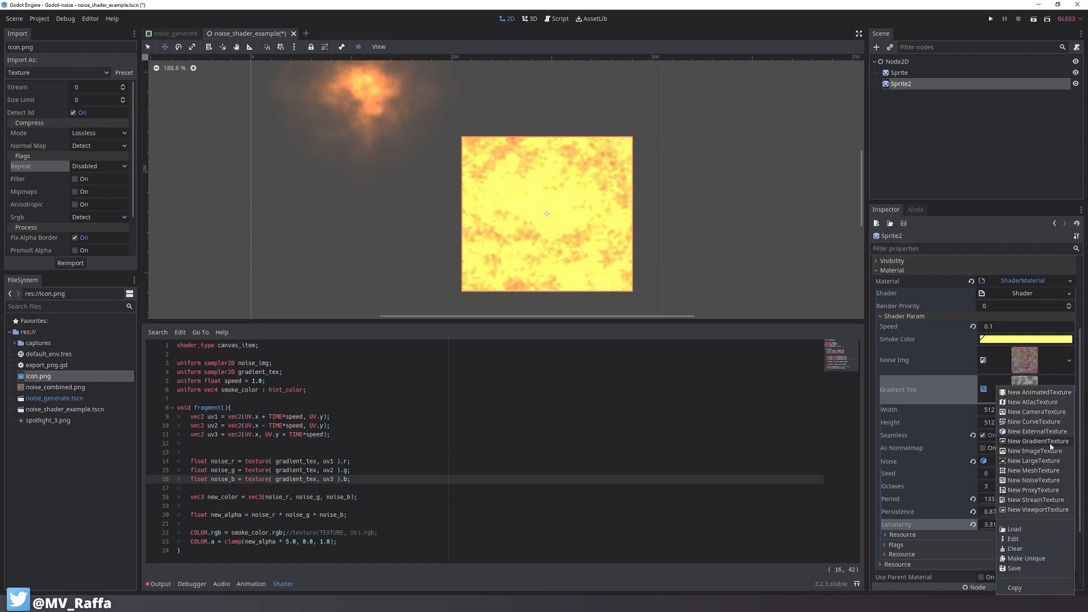
click(1035, 441)
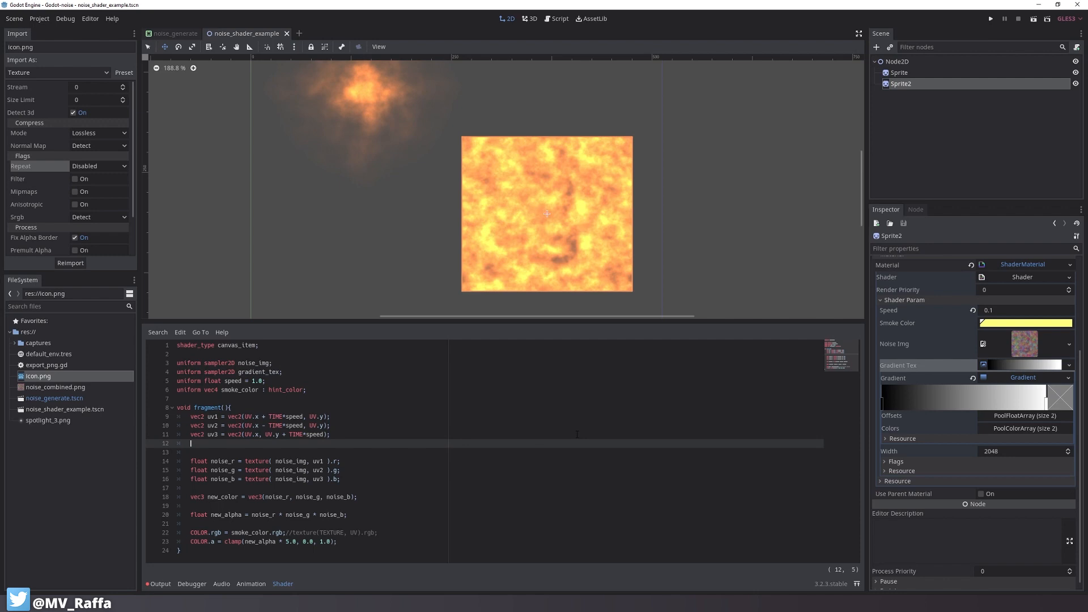
Add float gradient = texture(gradient_tex, vec2(UV.y, UV.x)).r sampling with swapped axes
text(float gradie)
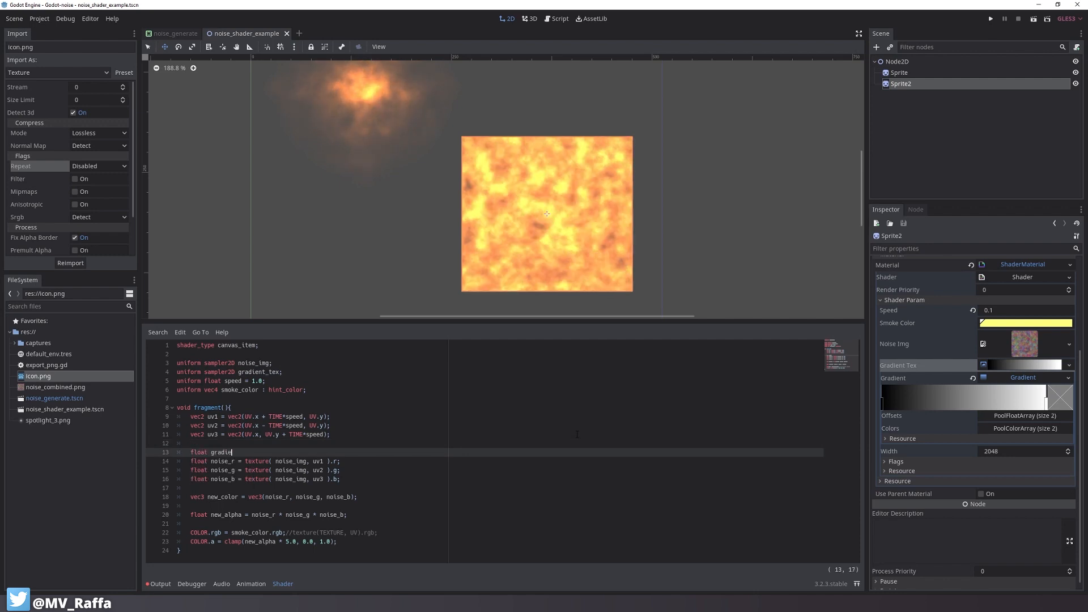
text(= texture( gradient_tex, UV ).r;)
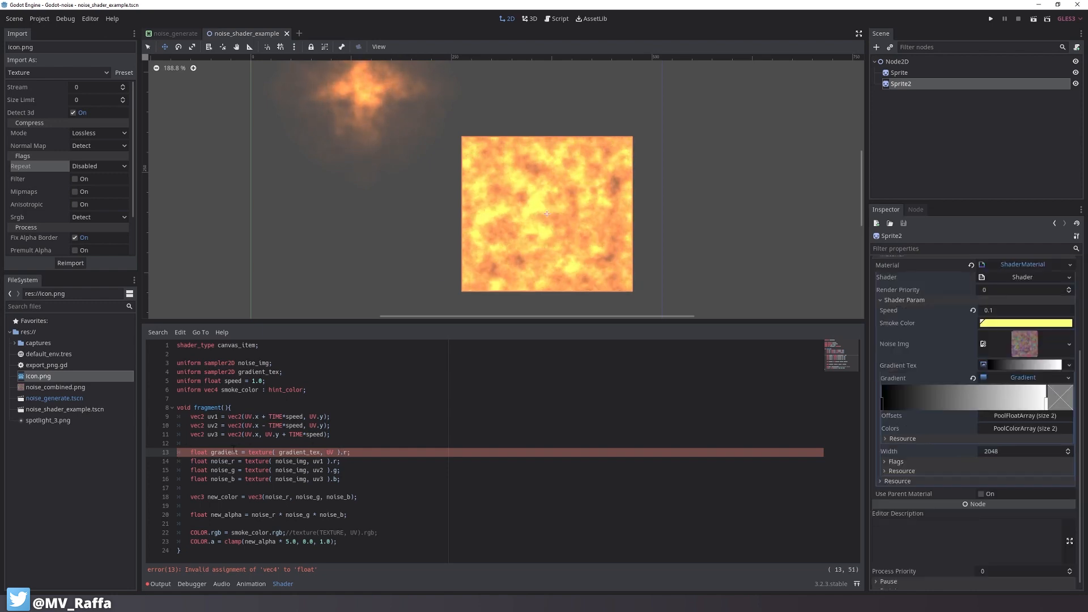
double_click(225, 452)
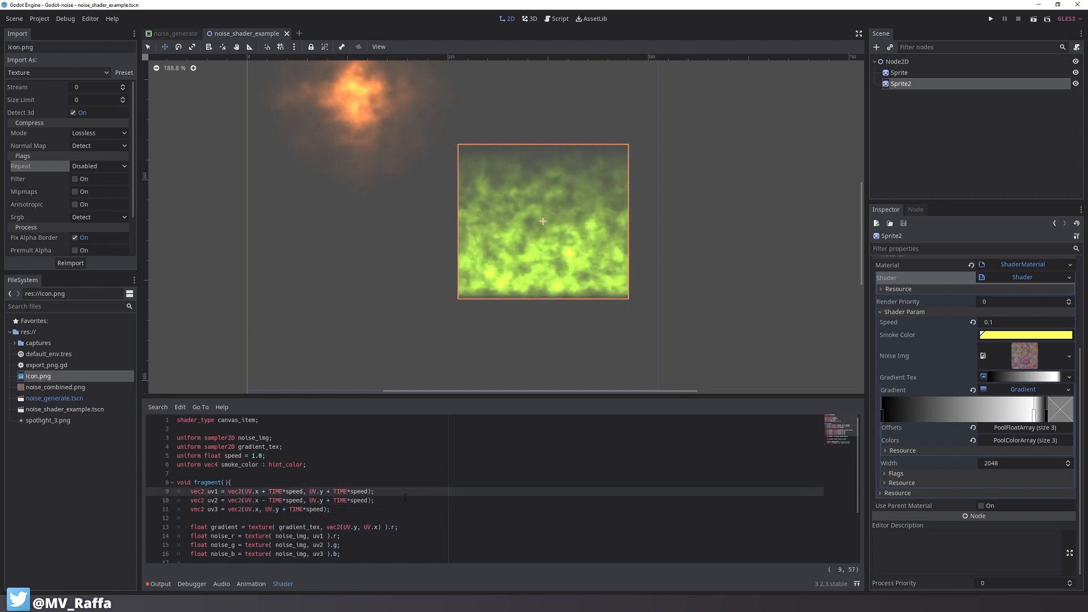
Multiply TIME*speed by 4.0 and 2.0 in uv1 and uv2 for different scroll rates
text(*2.0)
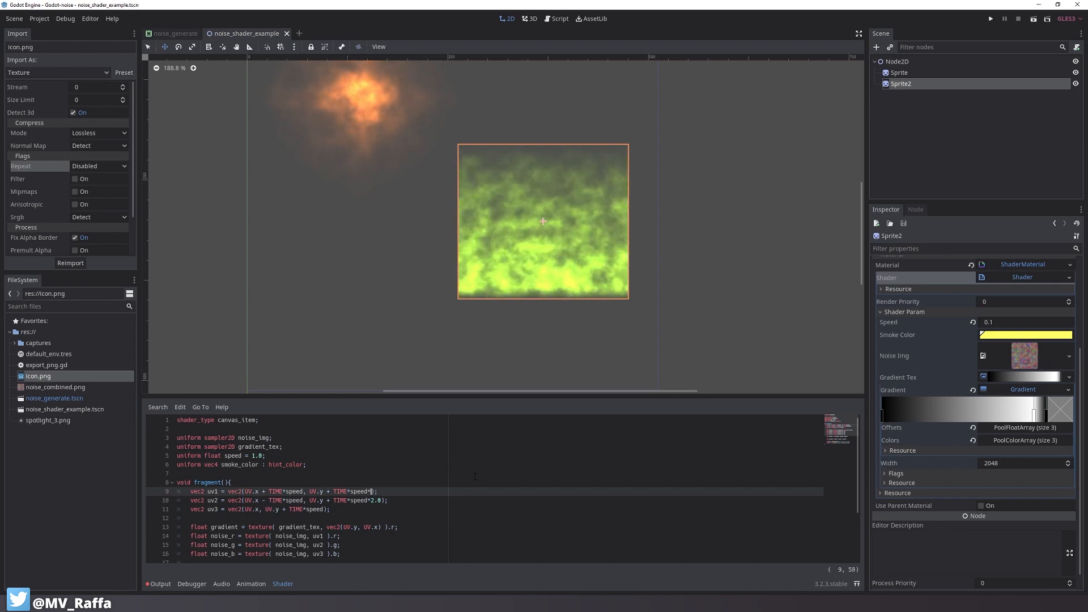
text(4.0)
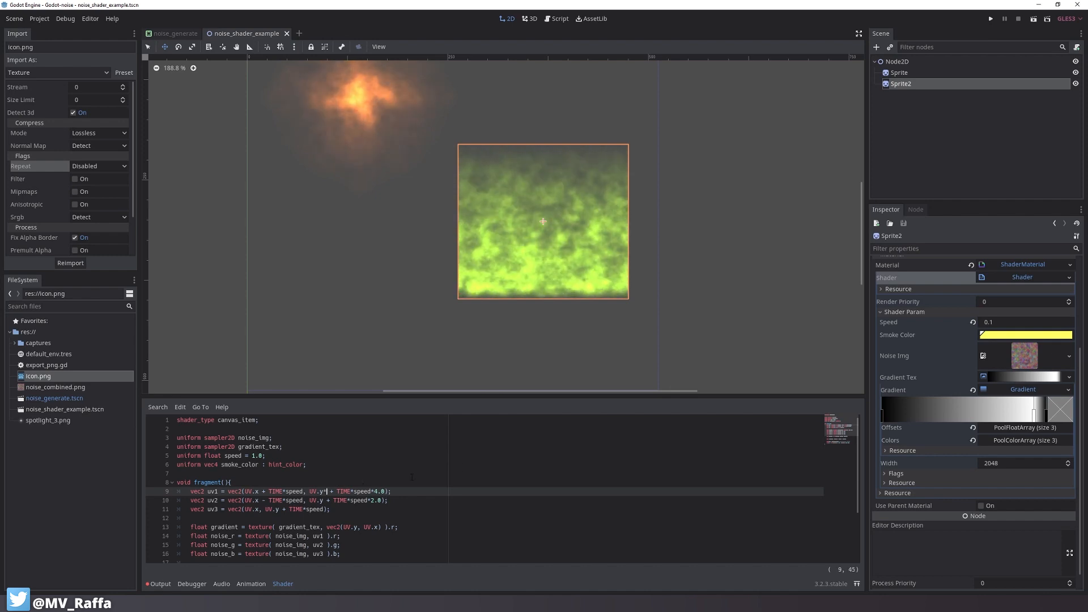
text(*.05)
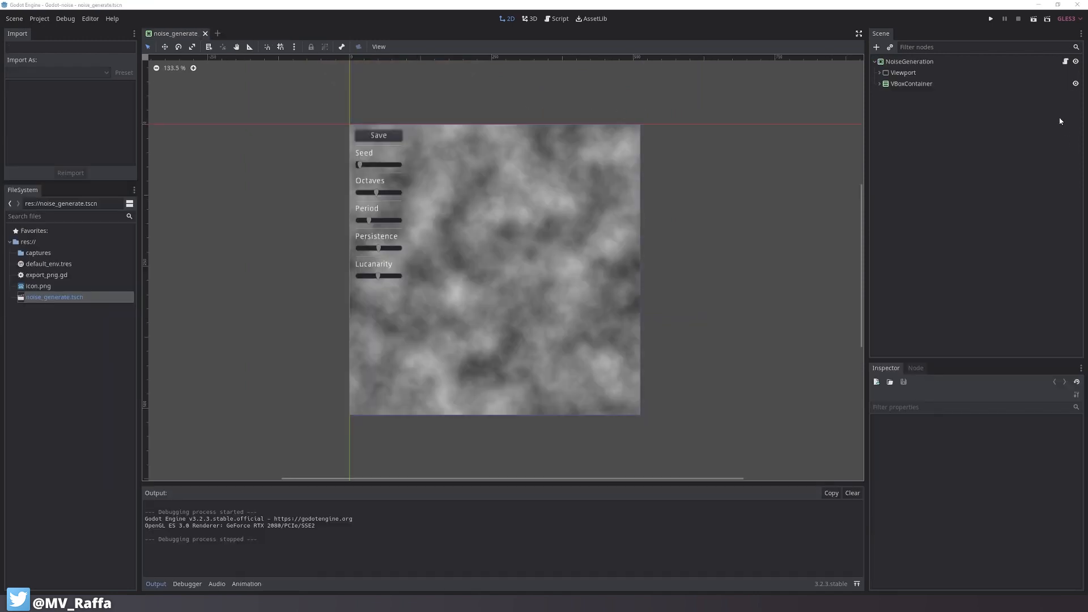
Review the save_to path in export_png.gd, then run the noise_generate scene
click(557, 18)
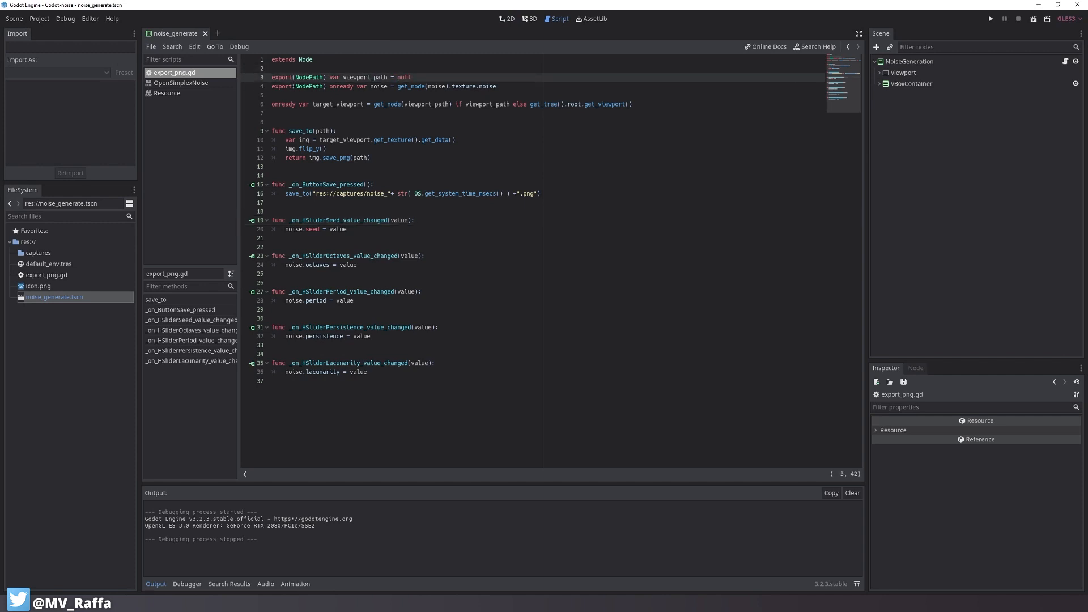
click(501, 86)
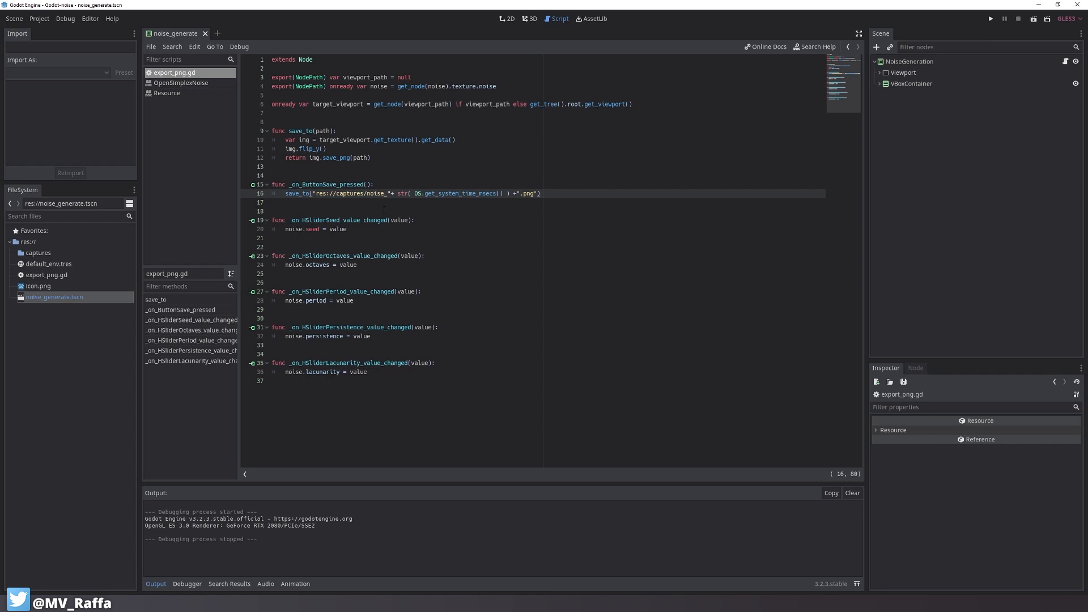
click(988, 18)
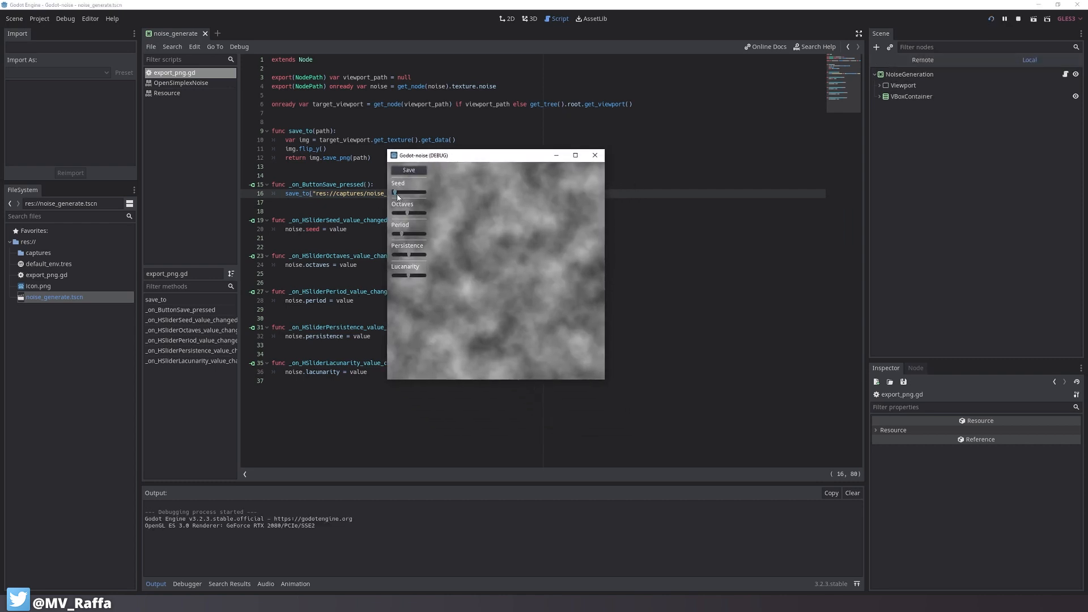
Drag the Octaves, Persistence and Period sliders to produce several noise variations and save each
drag(394, 193, 408, 193)
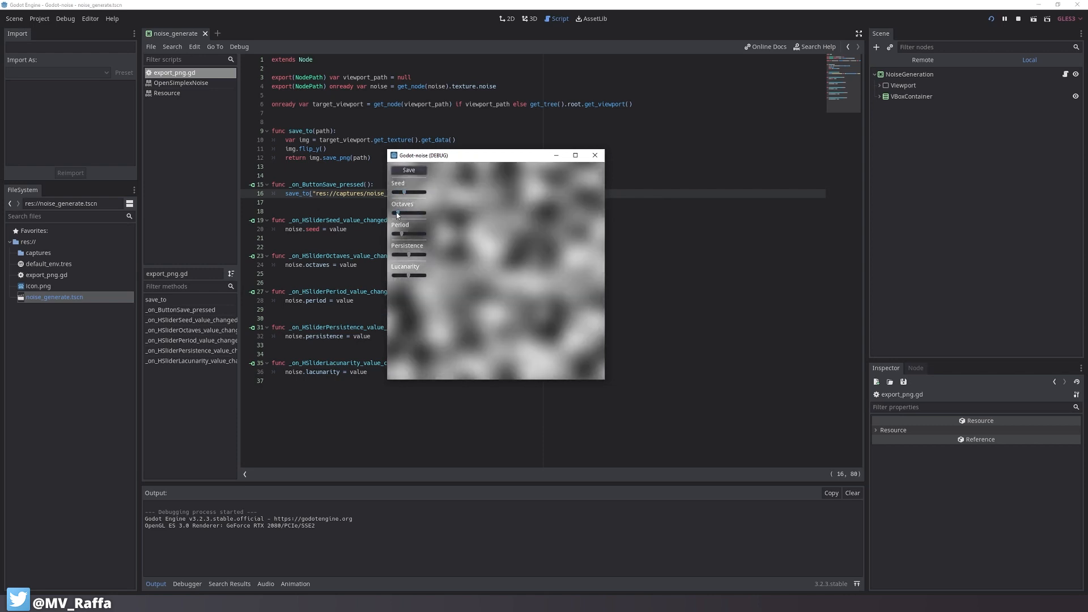
drag(396, 213, 414, 213)
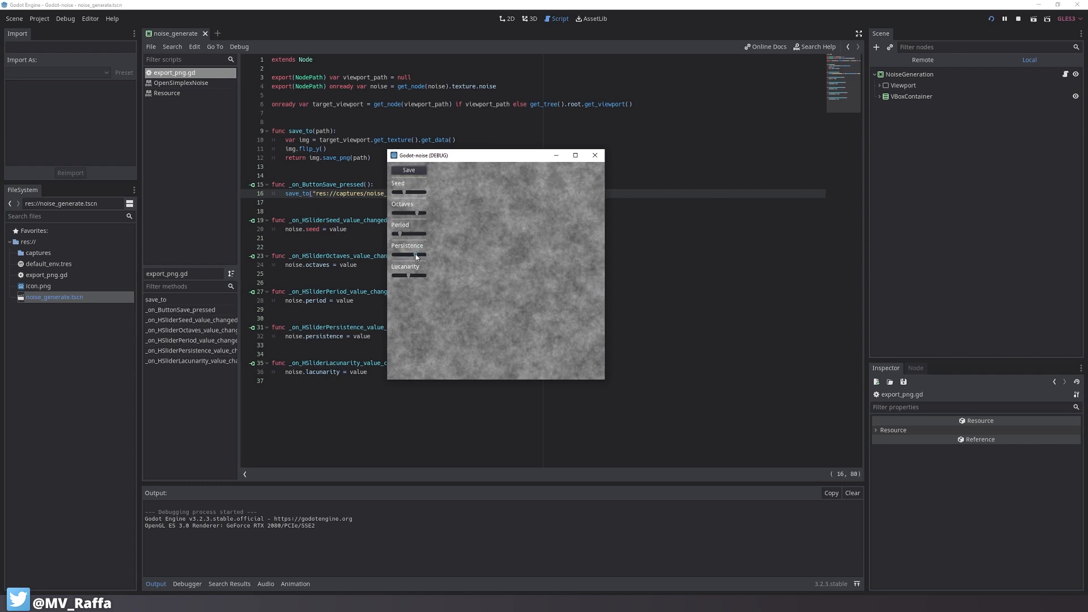
drag(402, 255, 423, 255)
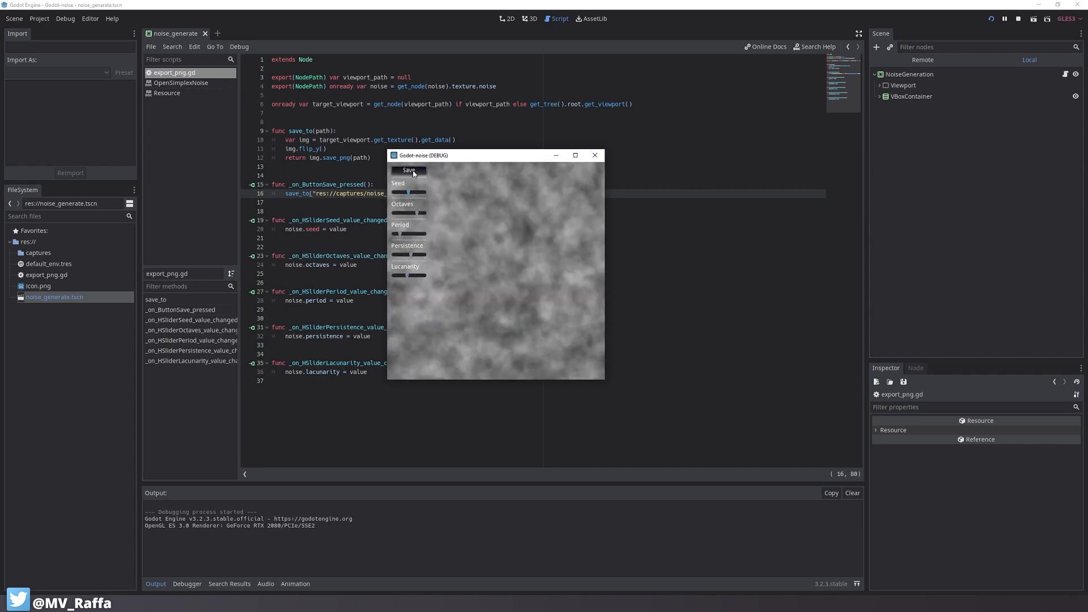
drag(401, 192, 415, 193)
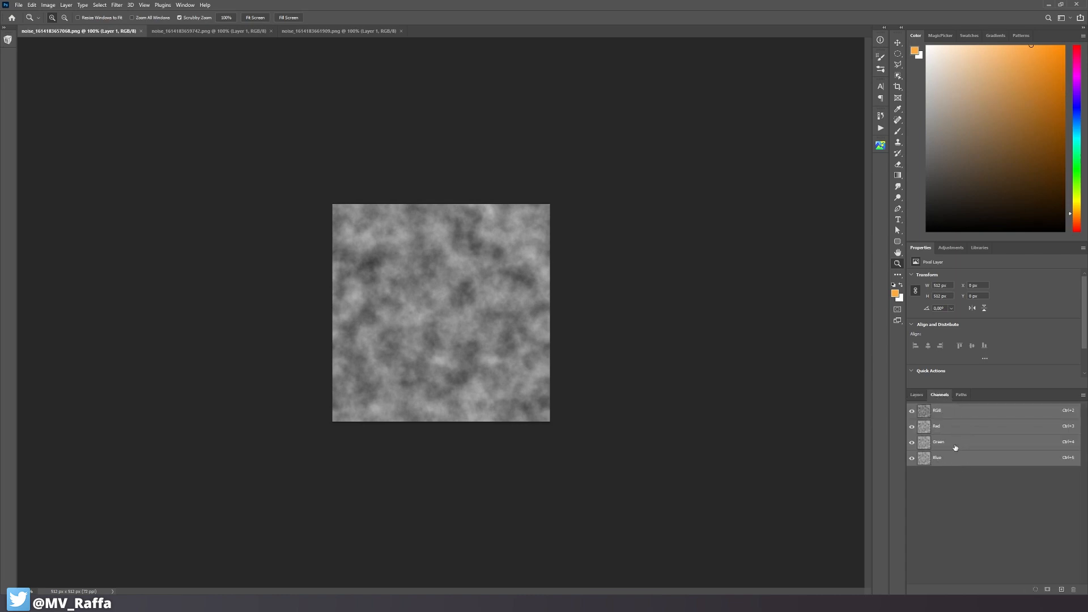
Paste a second noise into the first image's green channel, then select its blue channel for the third noise
click(952, 441)
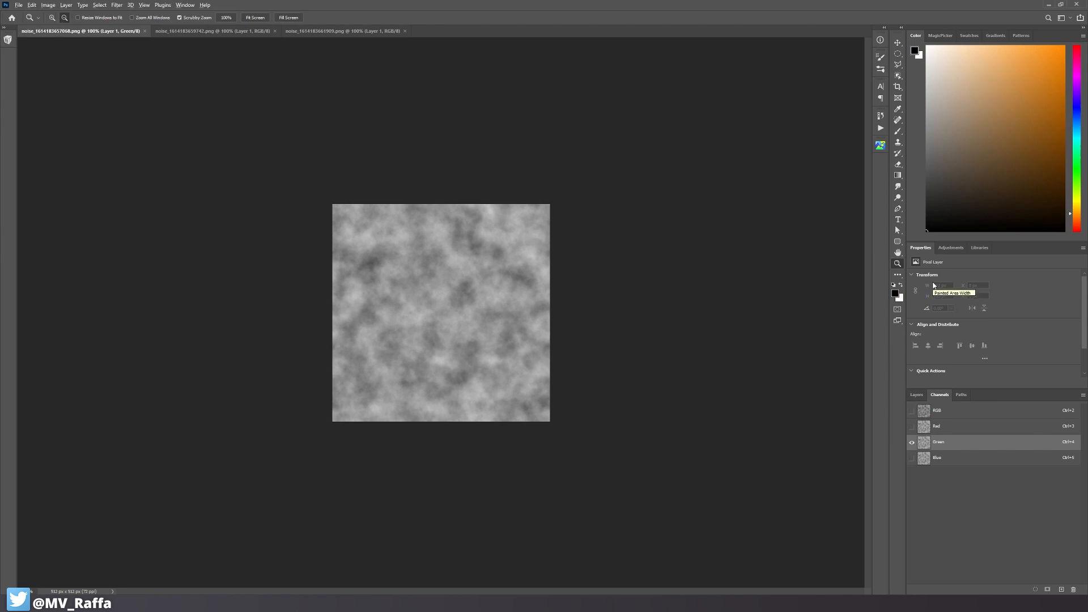
click(947, 457)
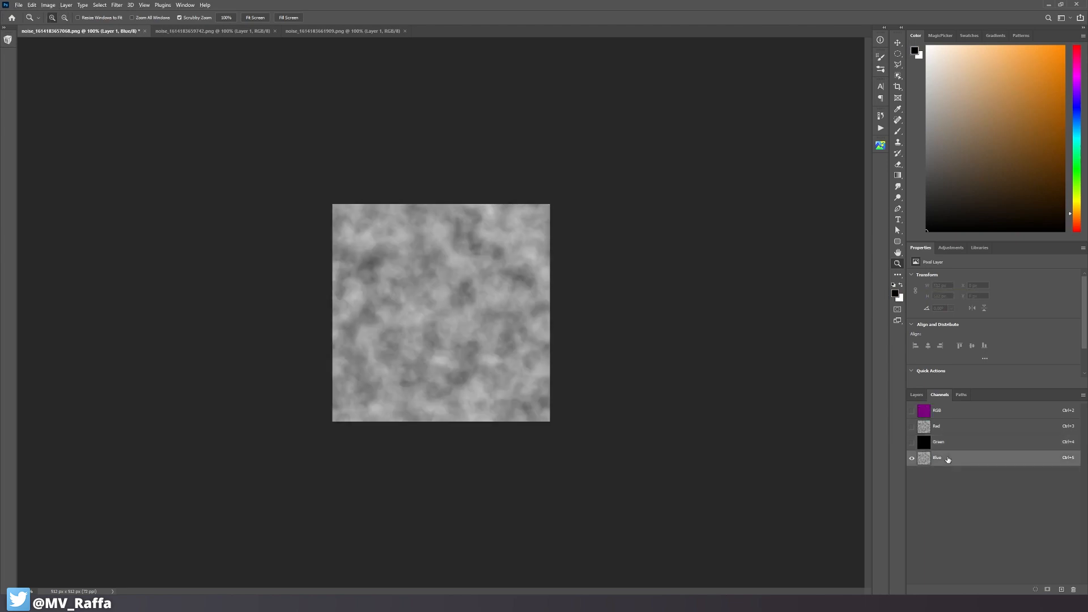
click(938, 441)
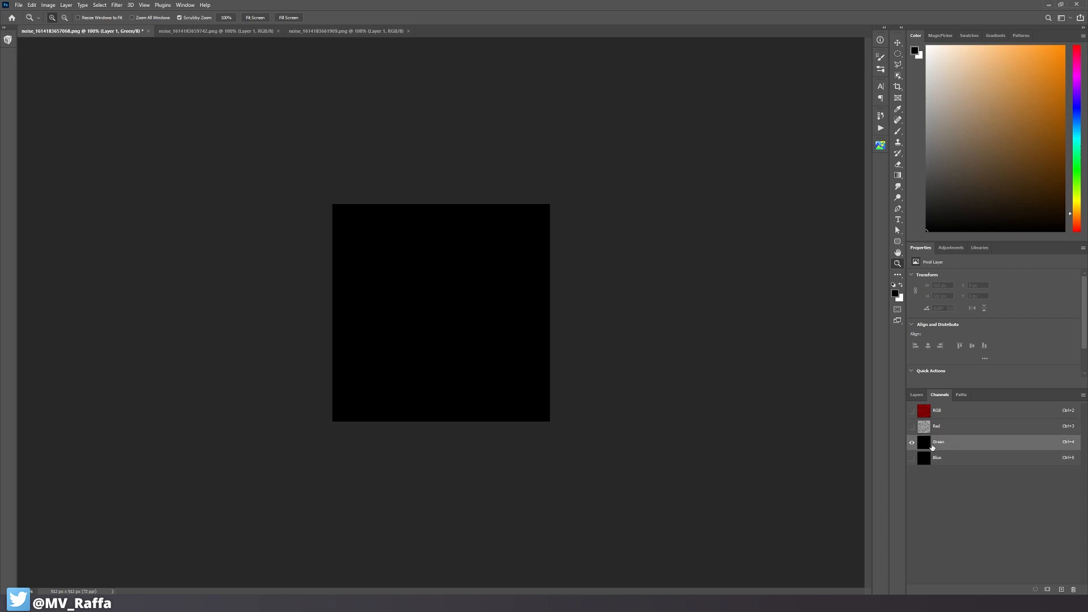
click(211, 31)
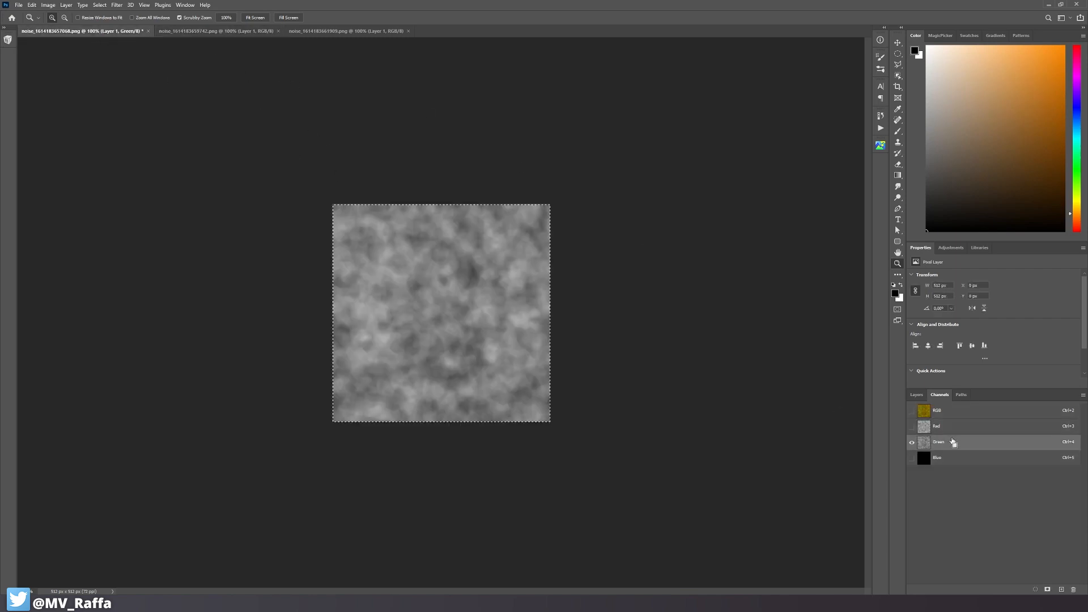
click(347, 32)
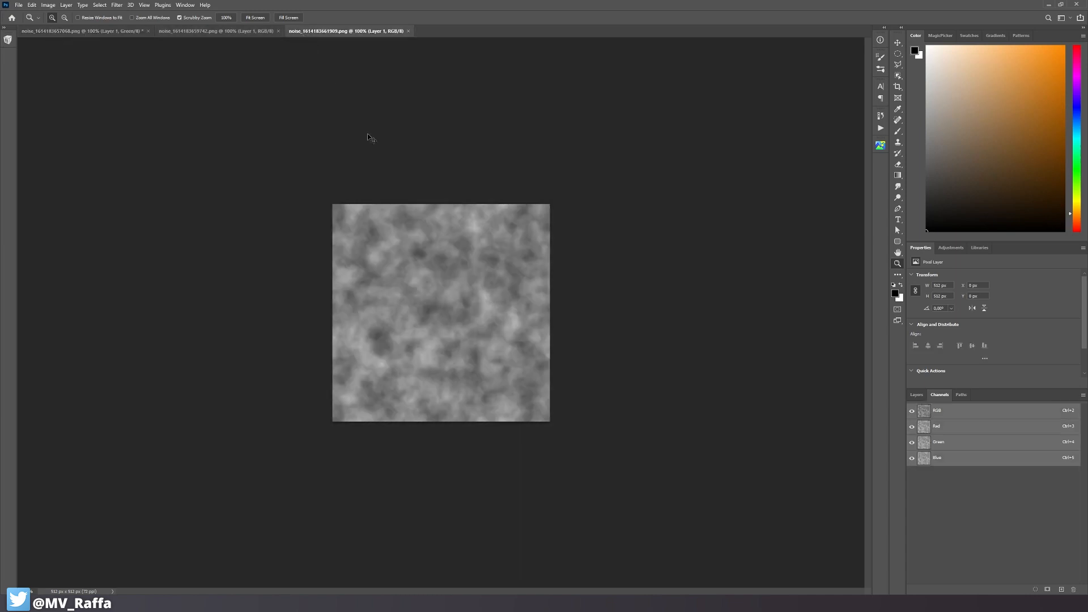
click(936, 457)
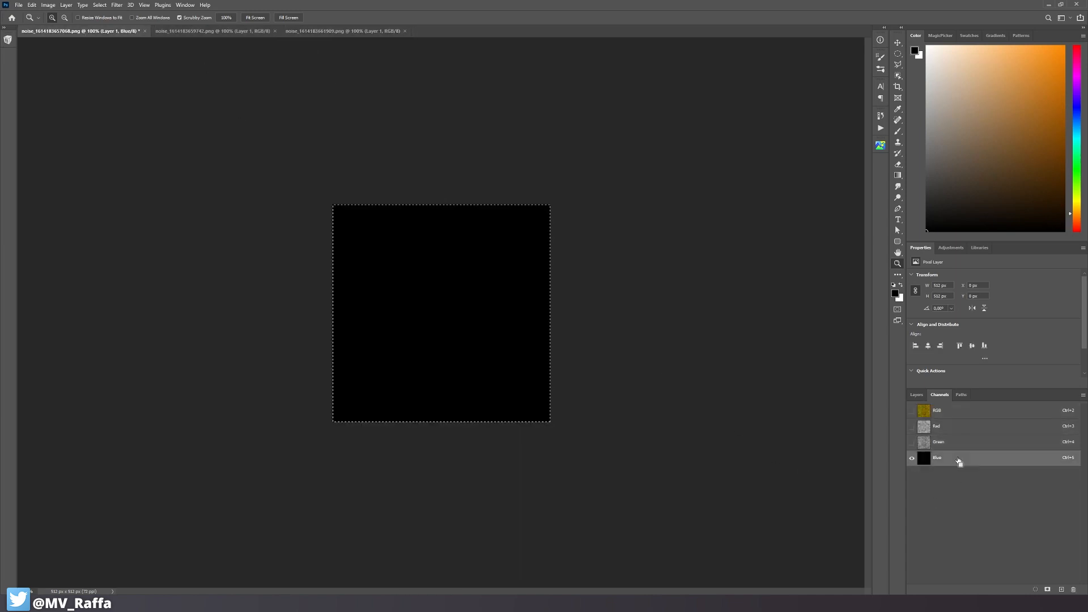